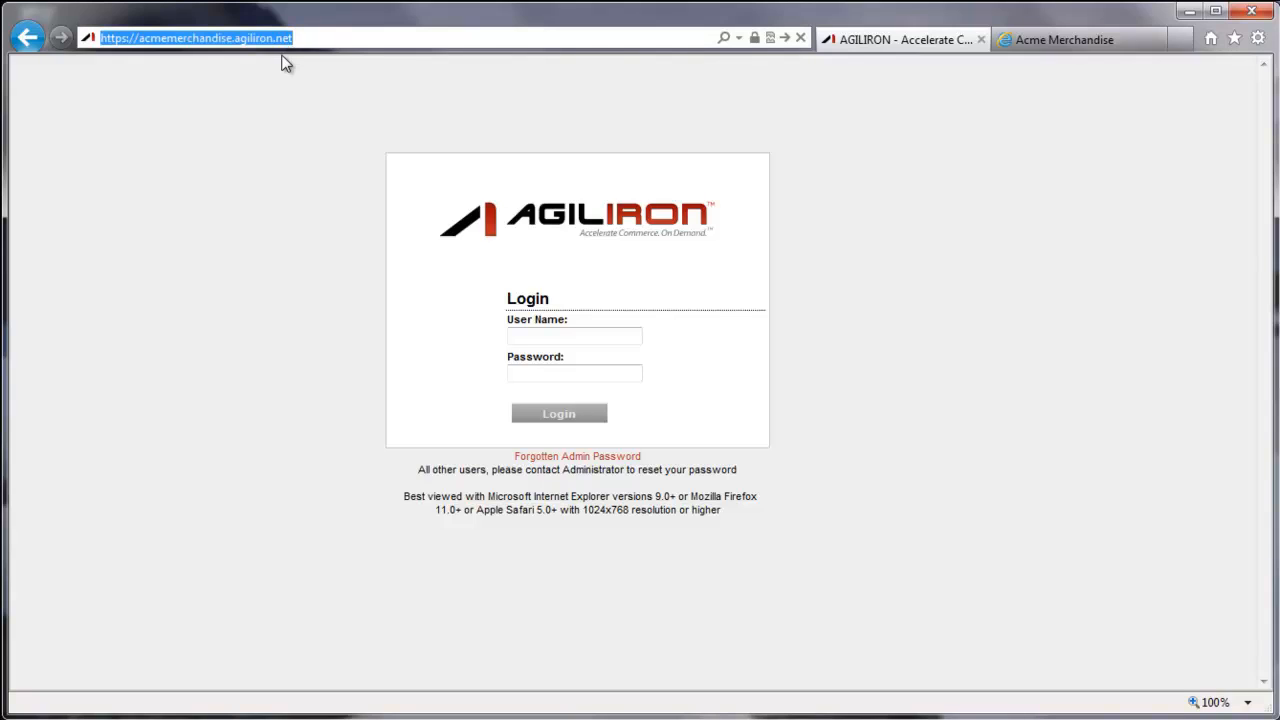
Sign in to the AgilIRON back office as the admin user
type("admin")
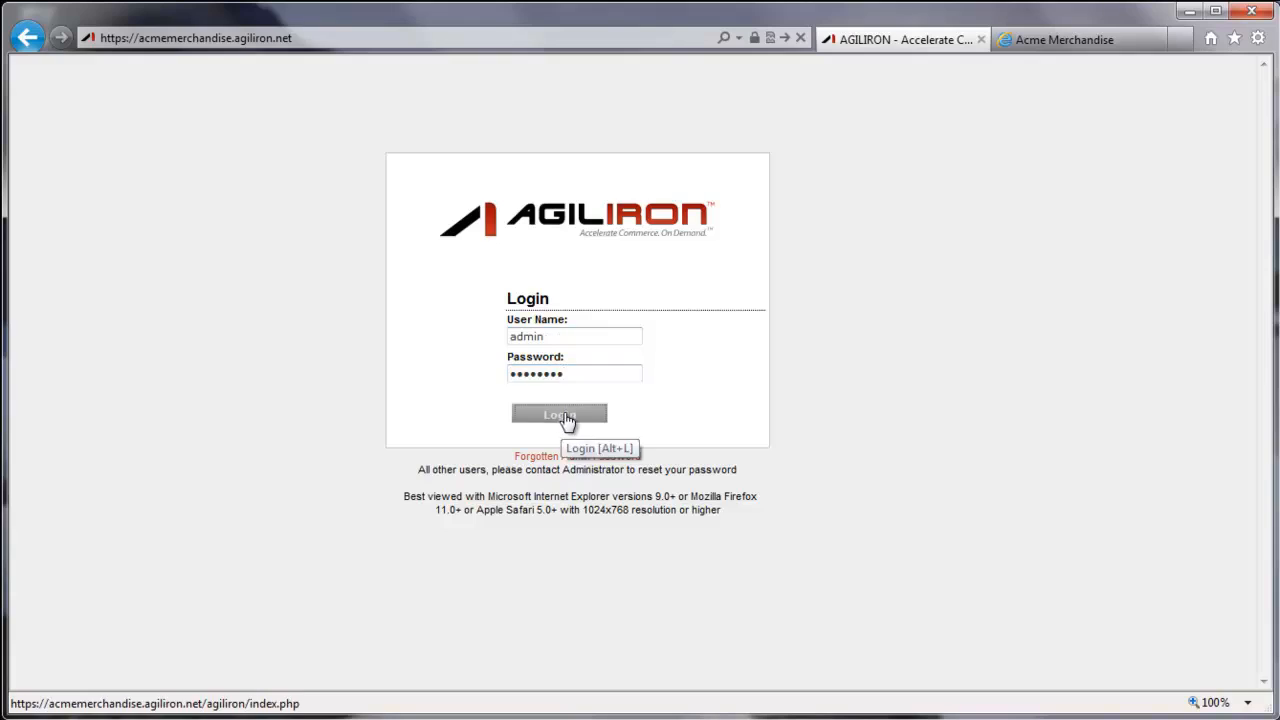
left_click(558, 412)
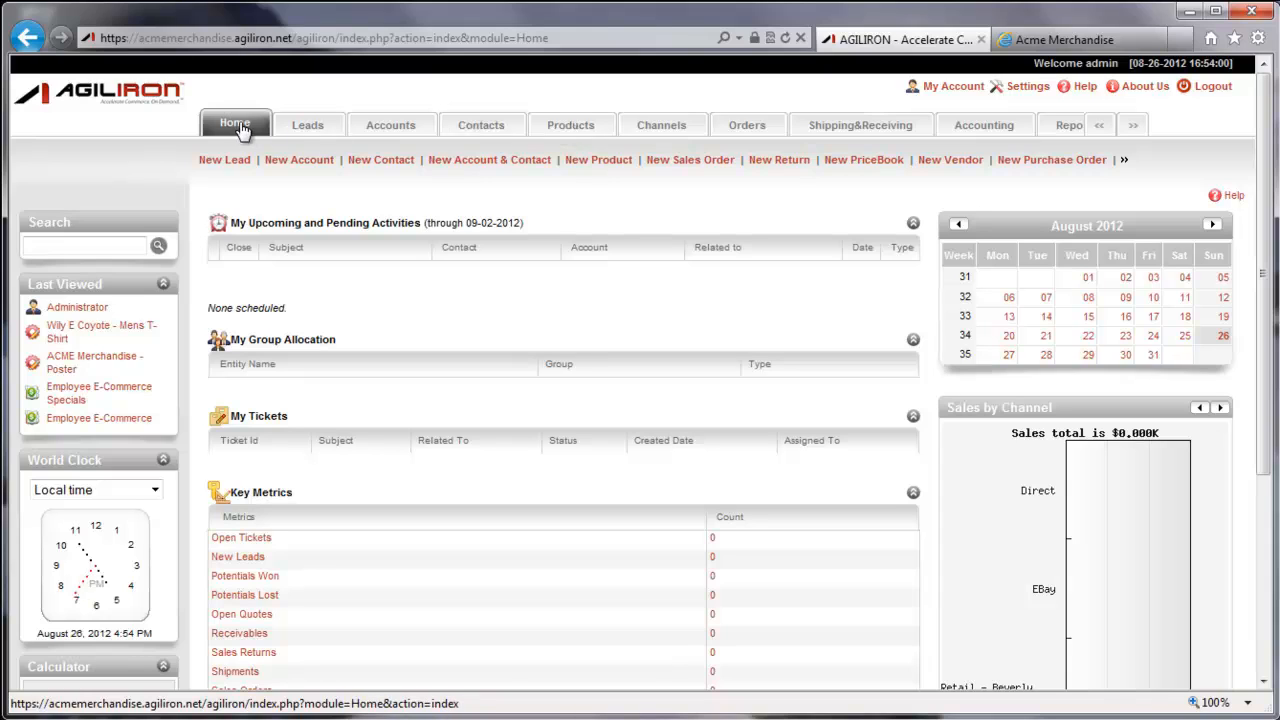
From Contacts, start a New Channel from the quick-create overflow options
left_click(480, 124)
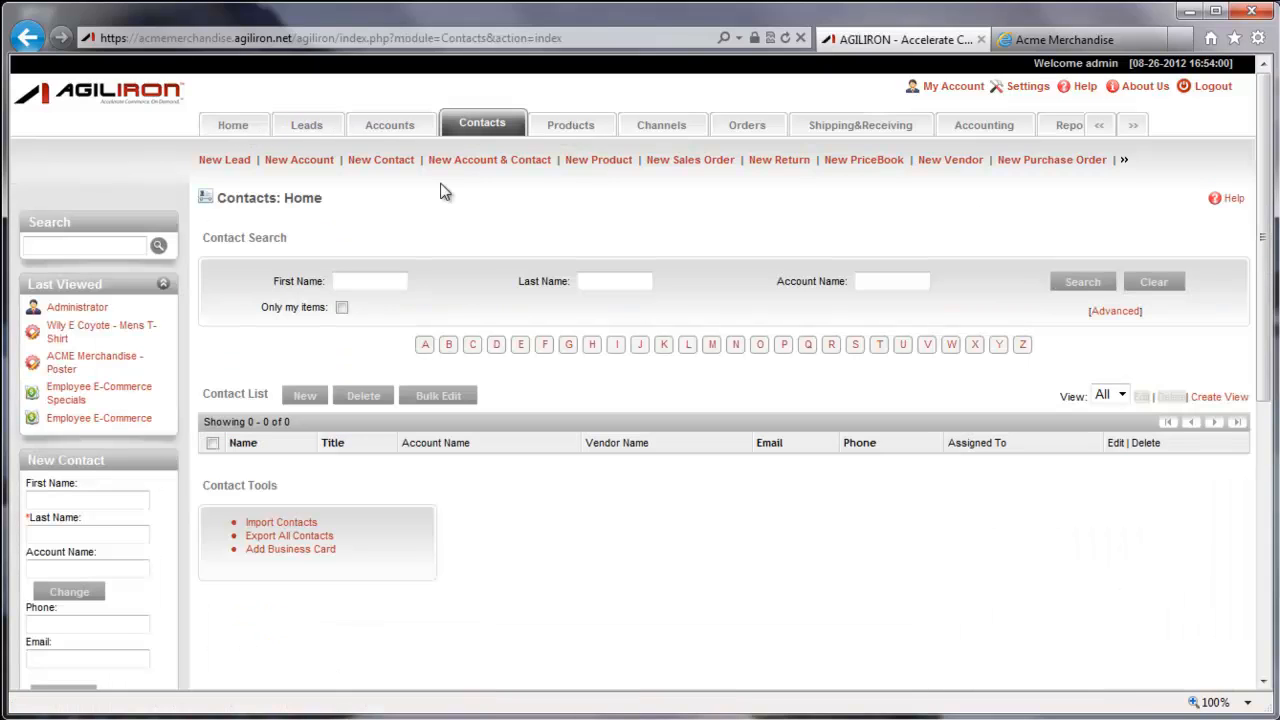
left_click(1132, 170)
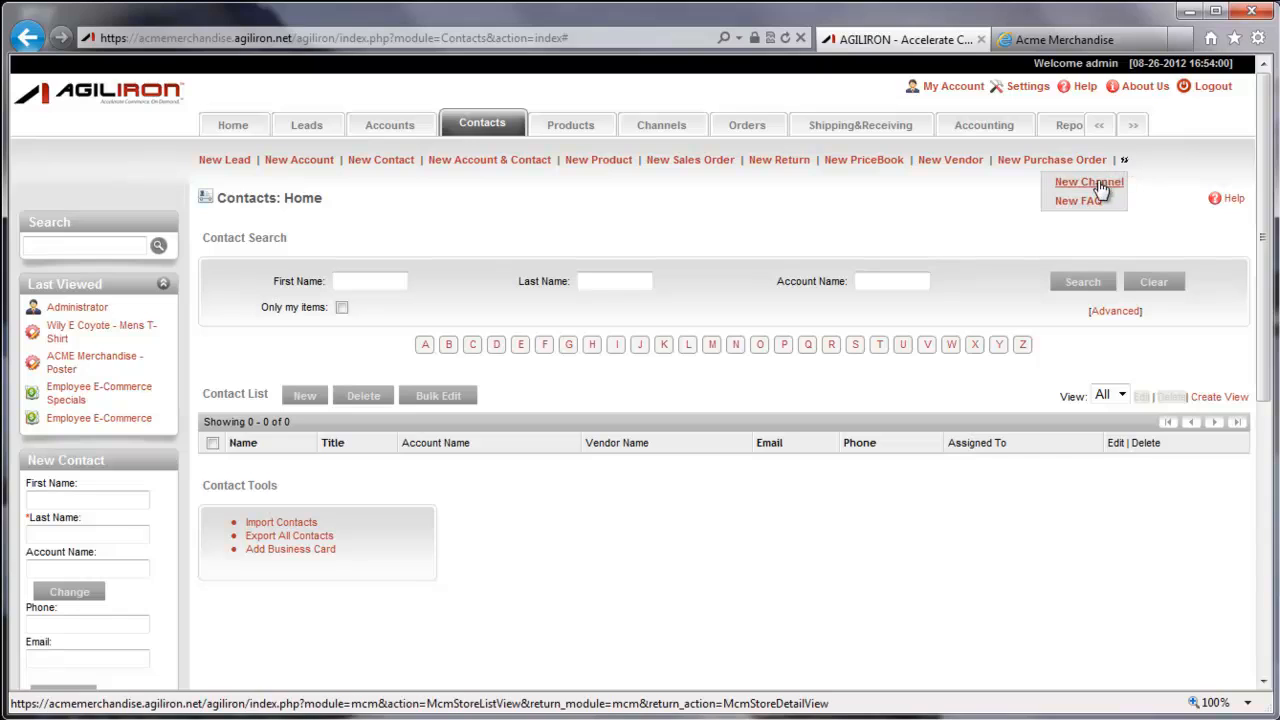
left_click(1084, 182)
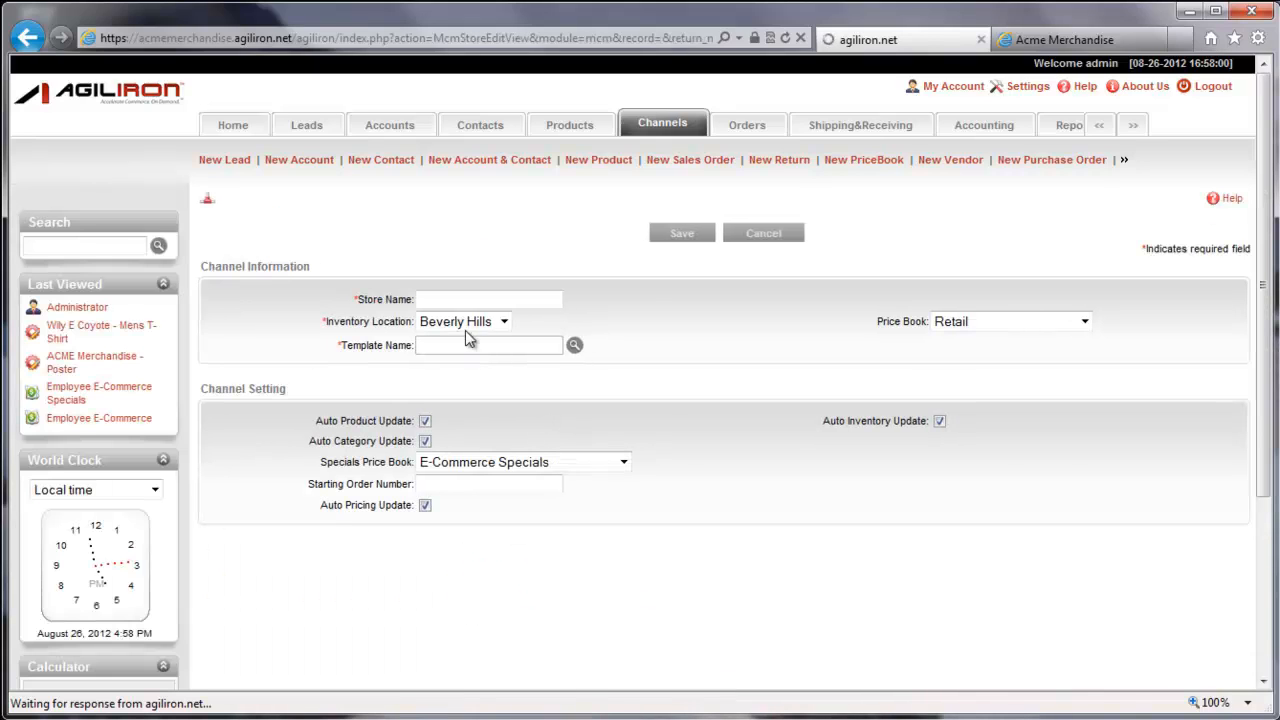
type("www.acme-mer")
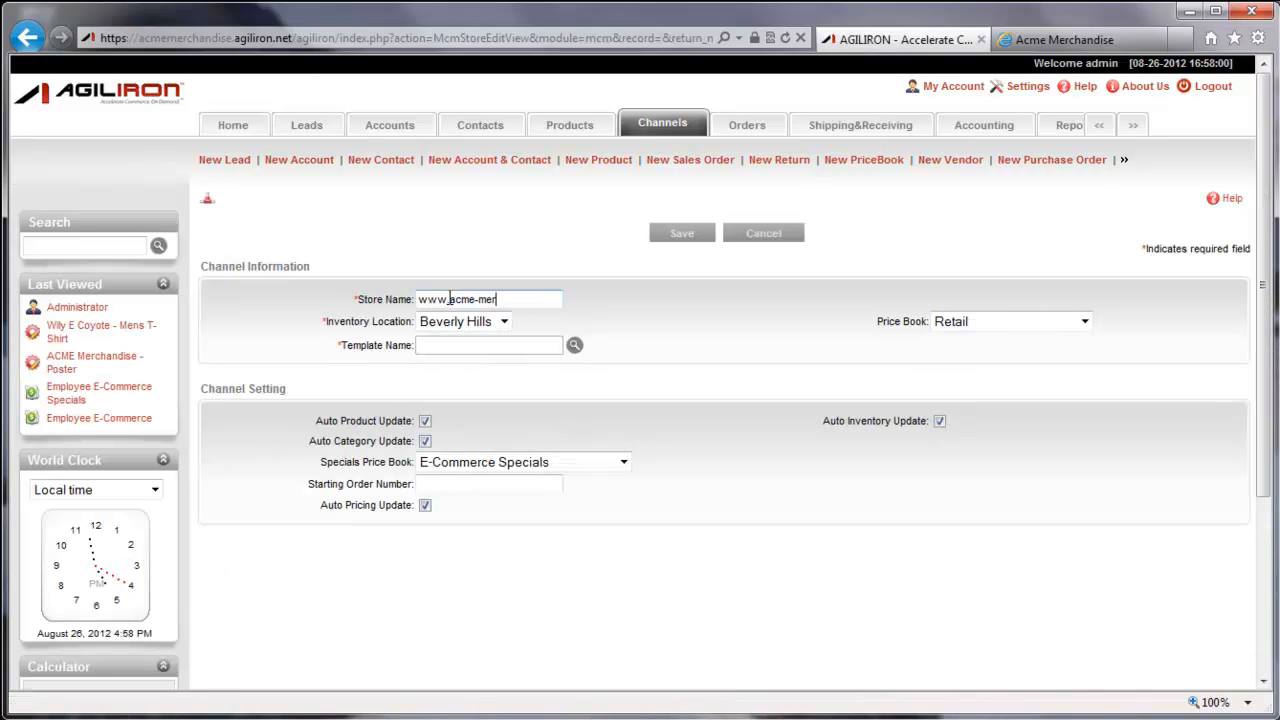
left_click(574, 344)
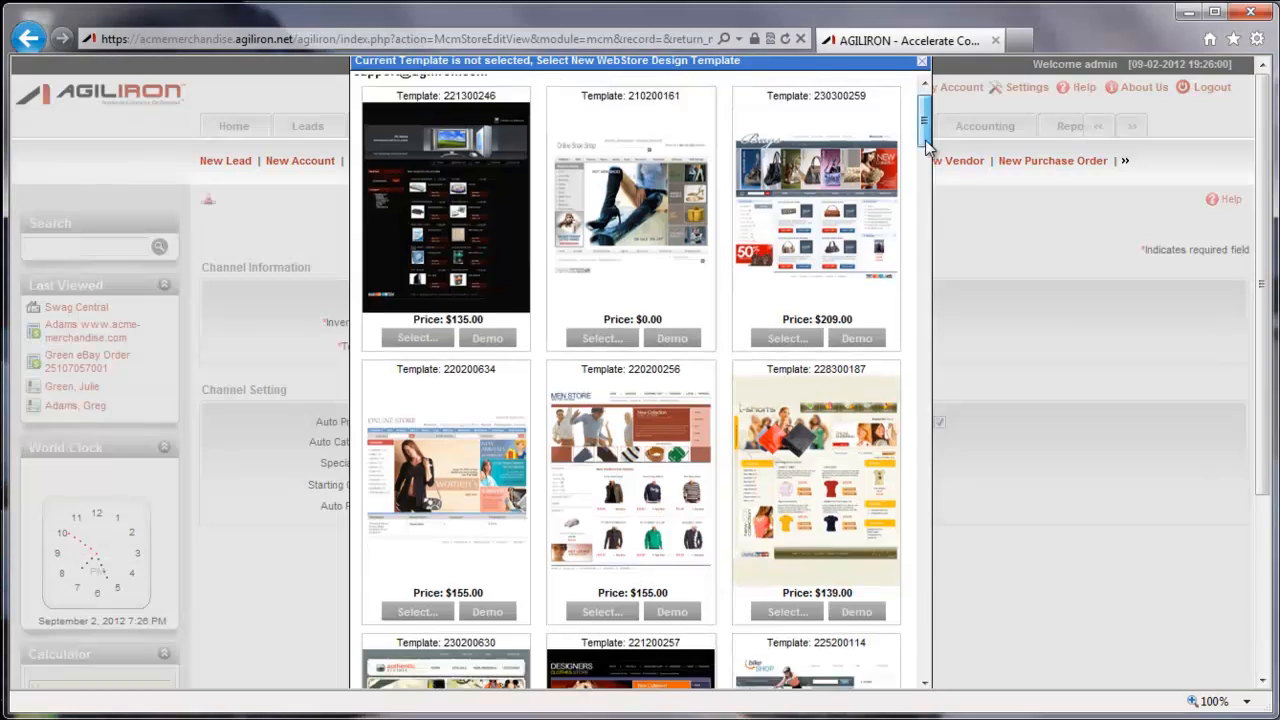
scroll("down", 3)
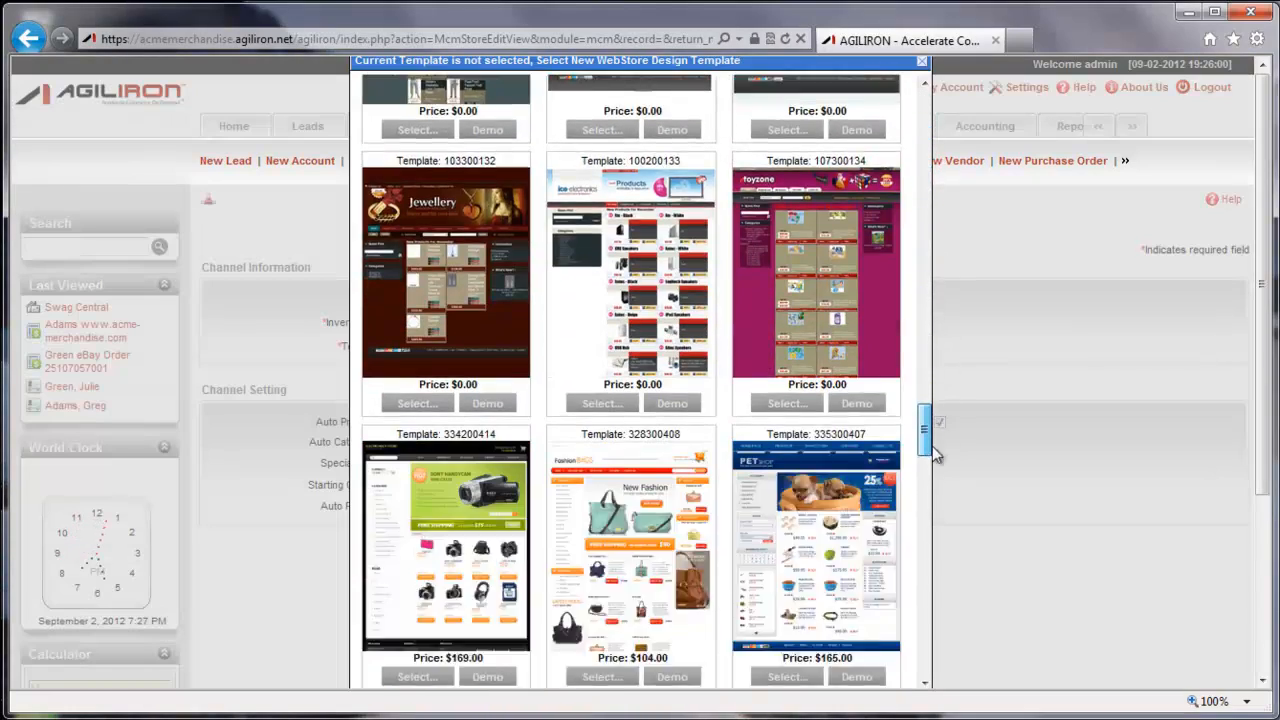
scroll("down", 3)
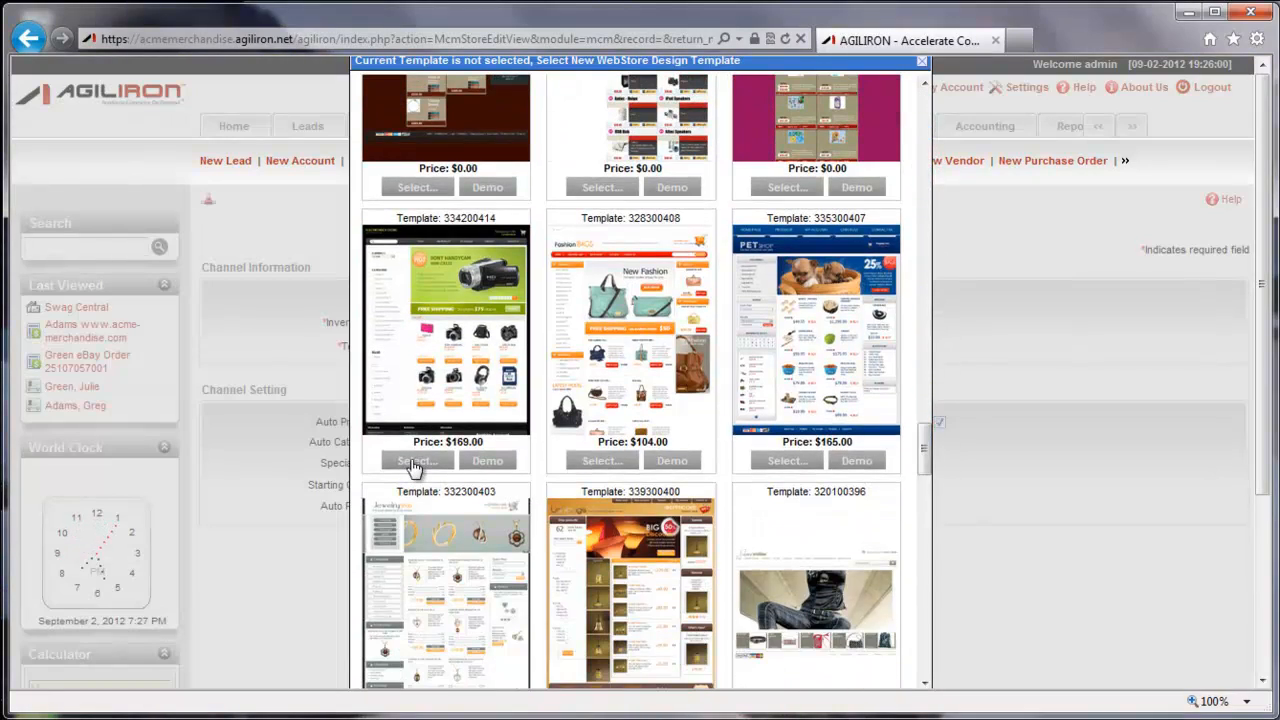
left_click(414, 460)
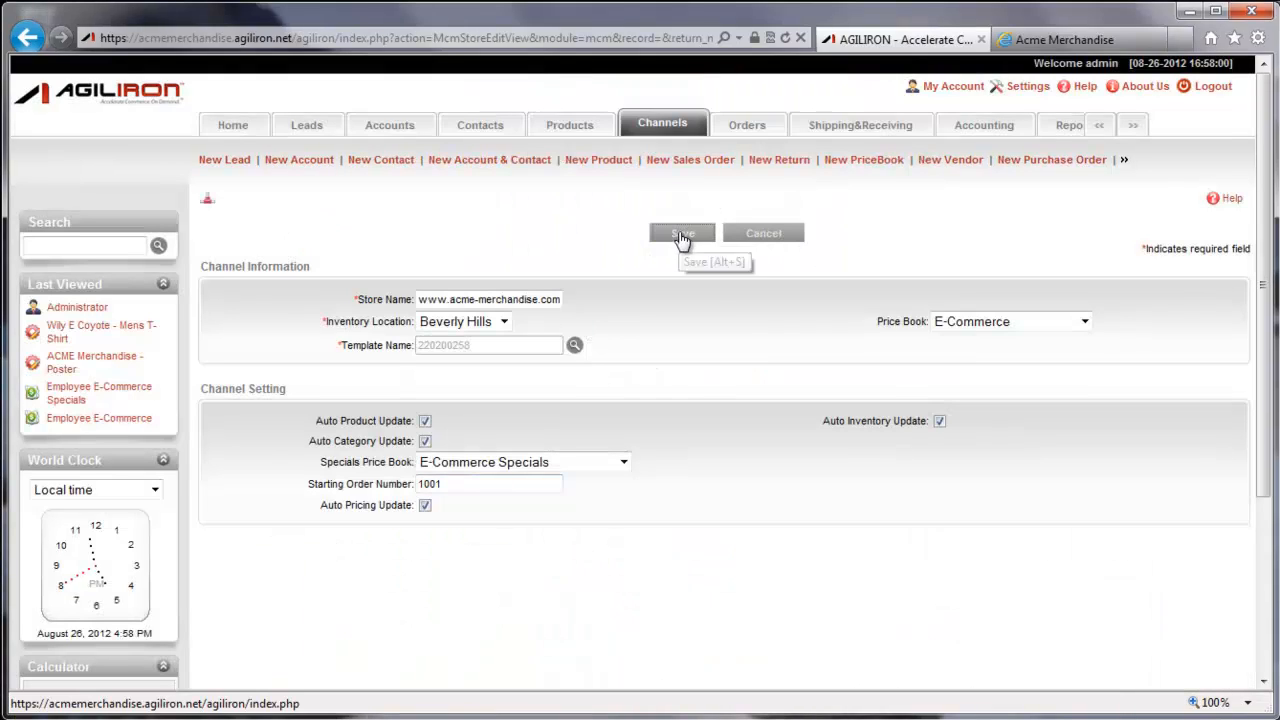
left_click(680, 232)
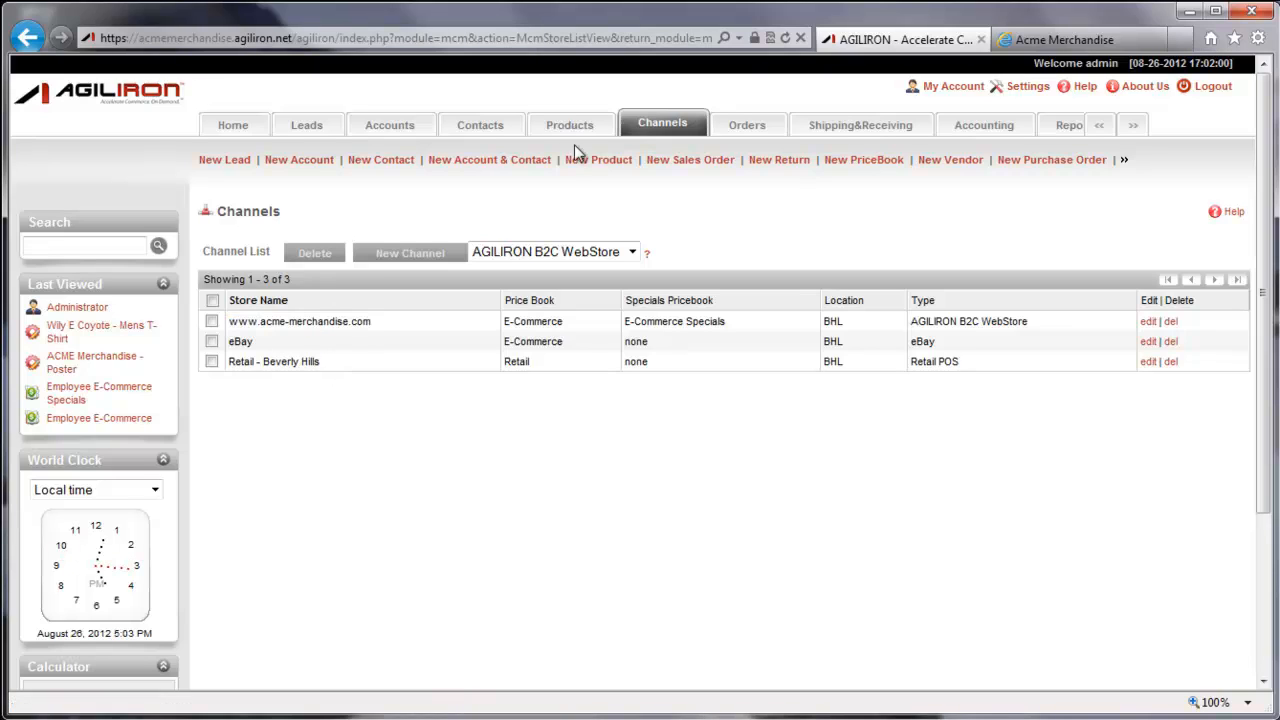
left_click(572, 124)
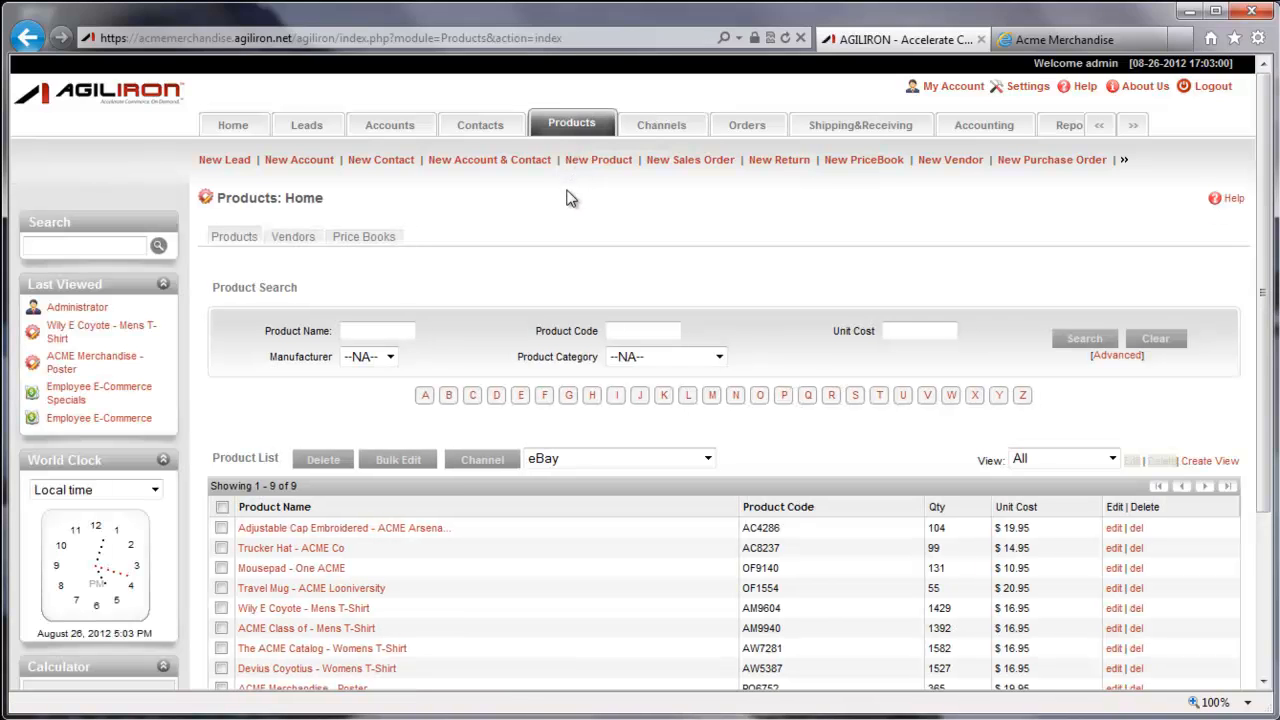
scroll("down", 3)
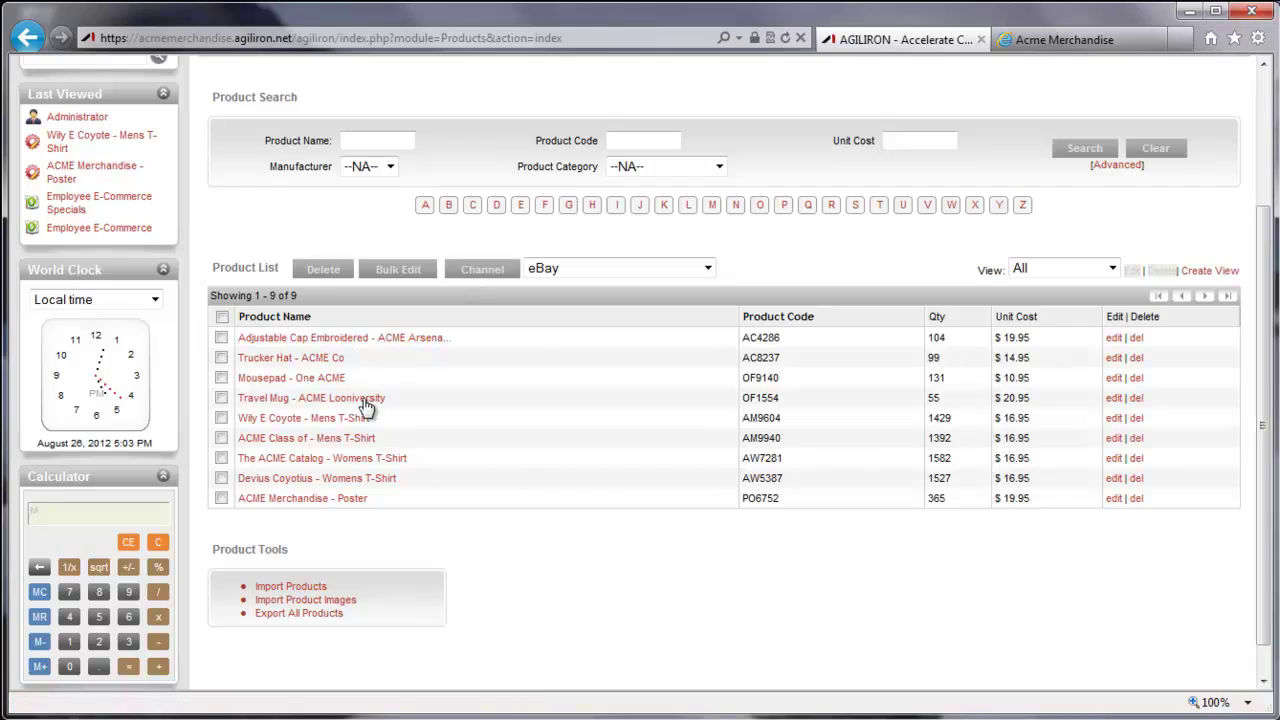
mouse_move(356, 508)
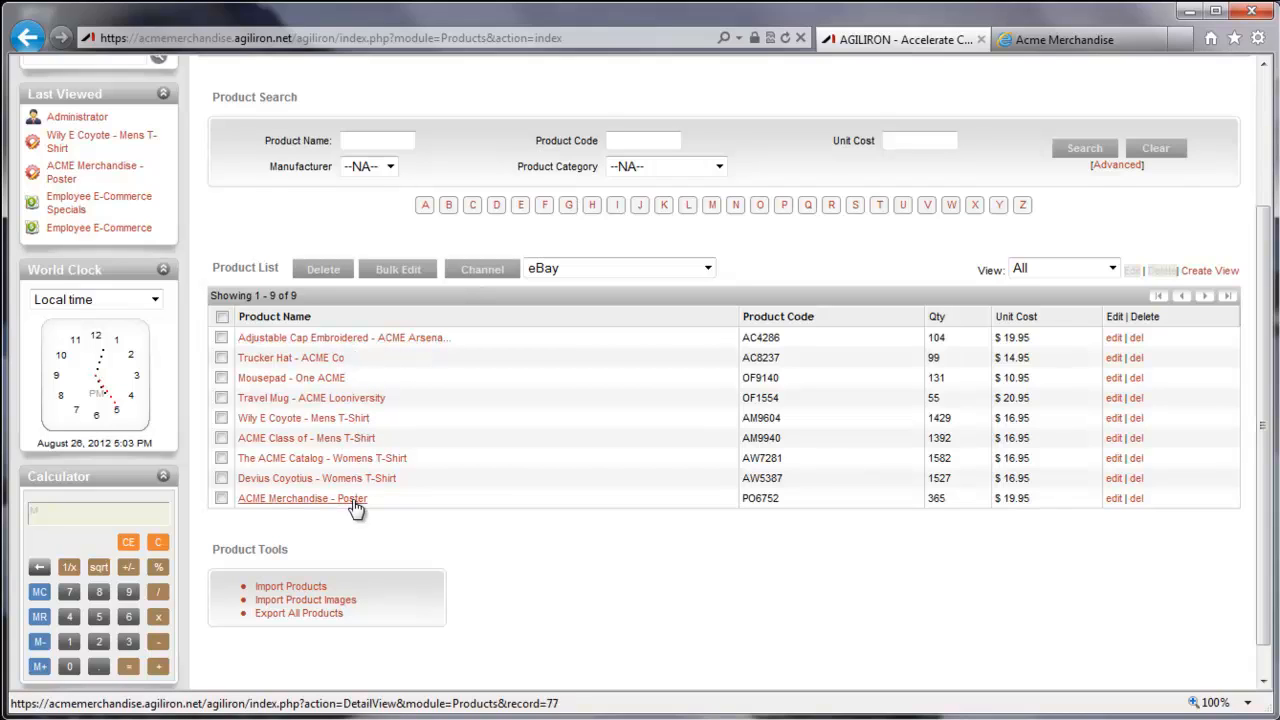
left_click(620, 268)
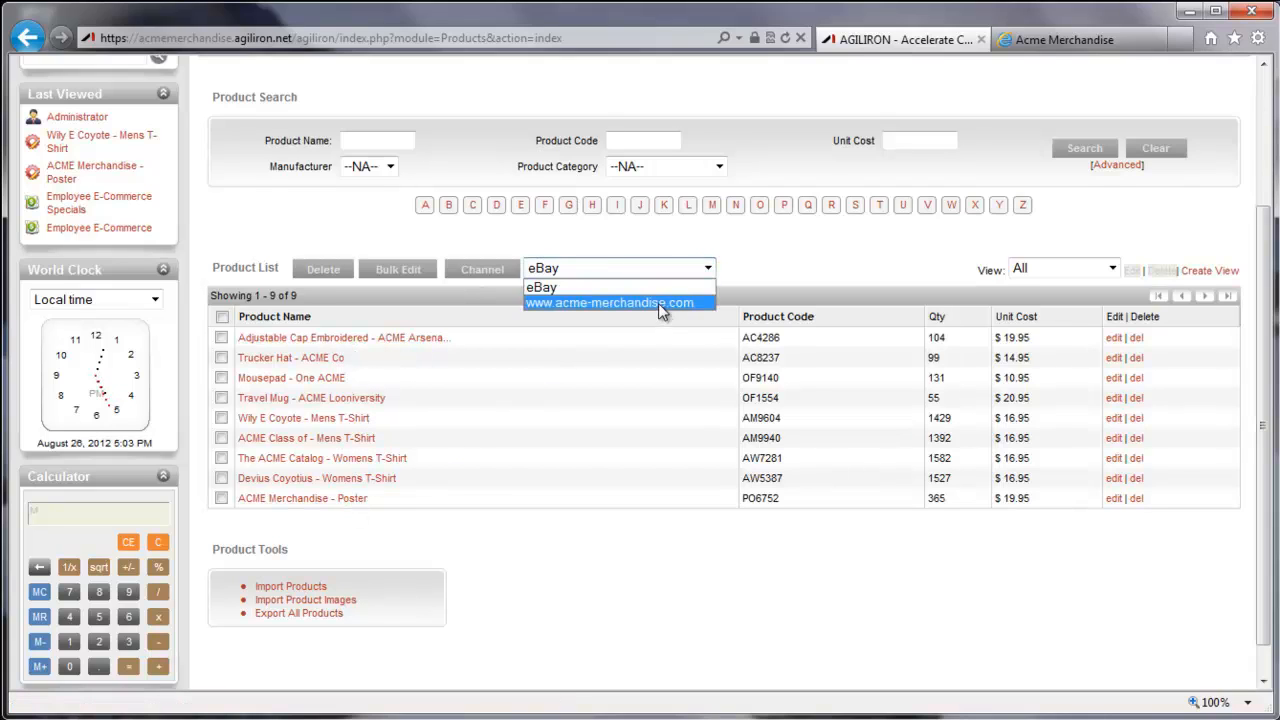
left_click(618, 302)
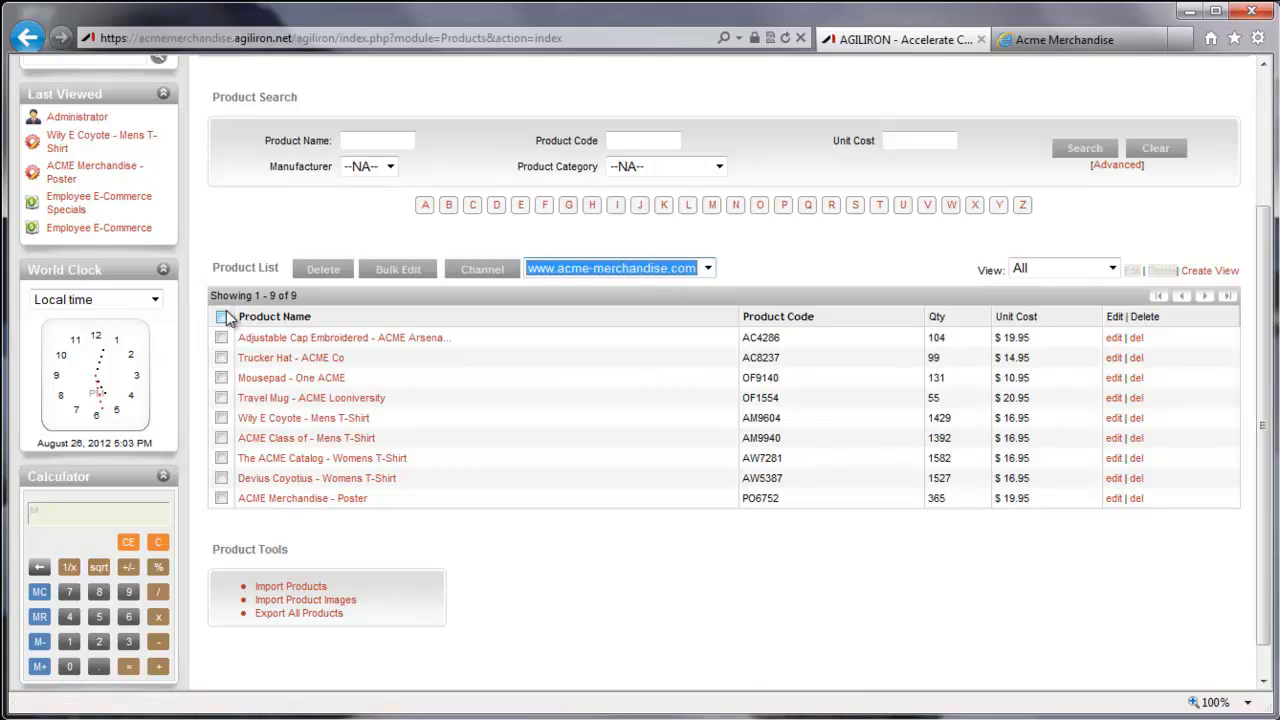
left_click(220, 316)
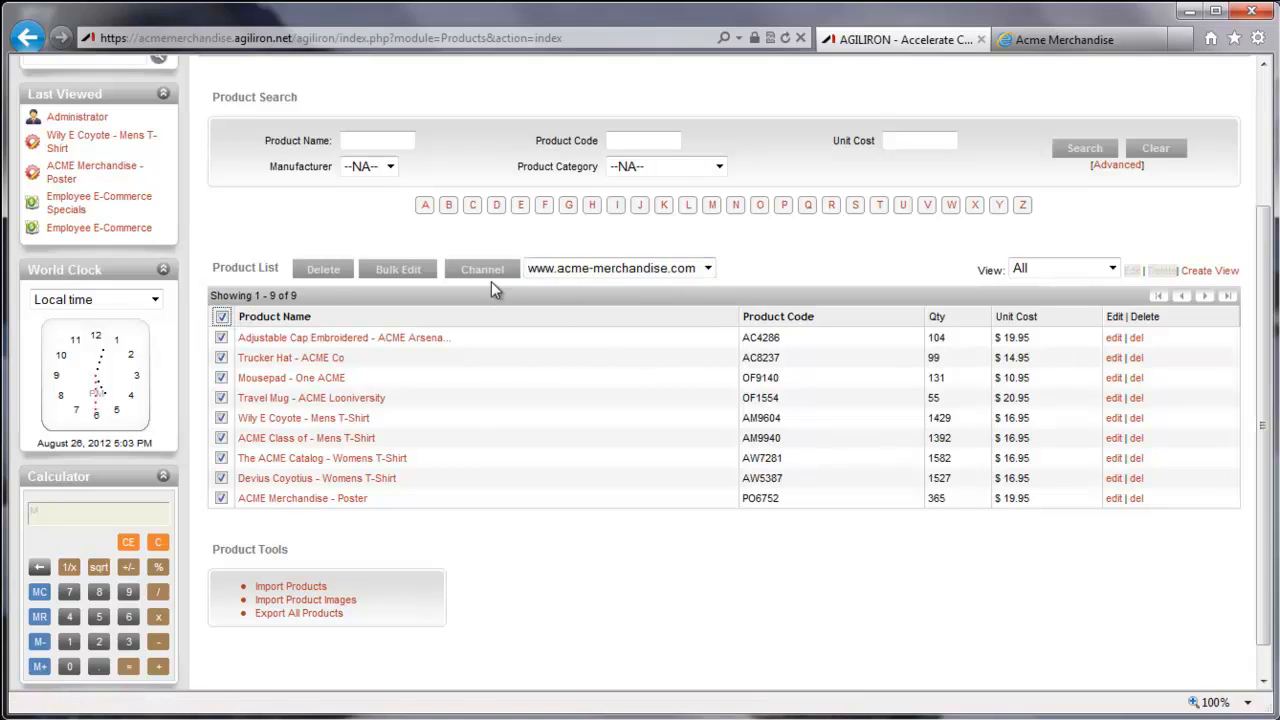
left_click(480, 268)
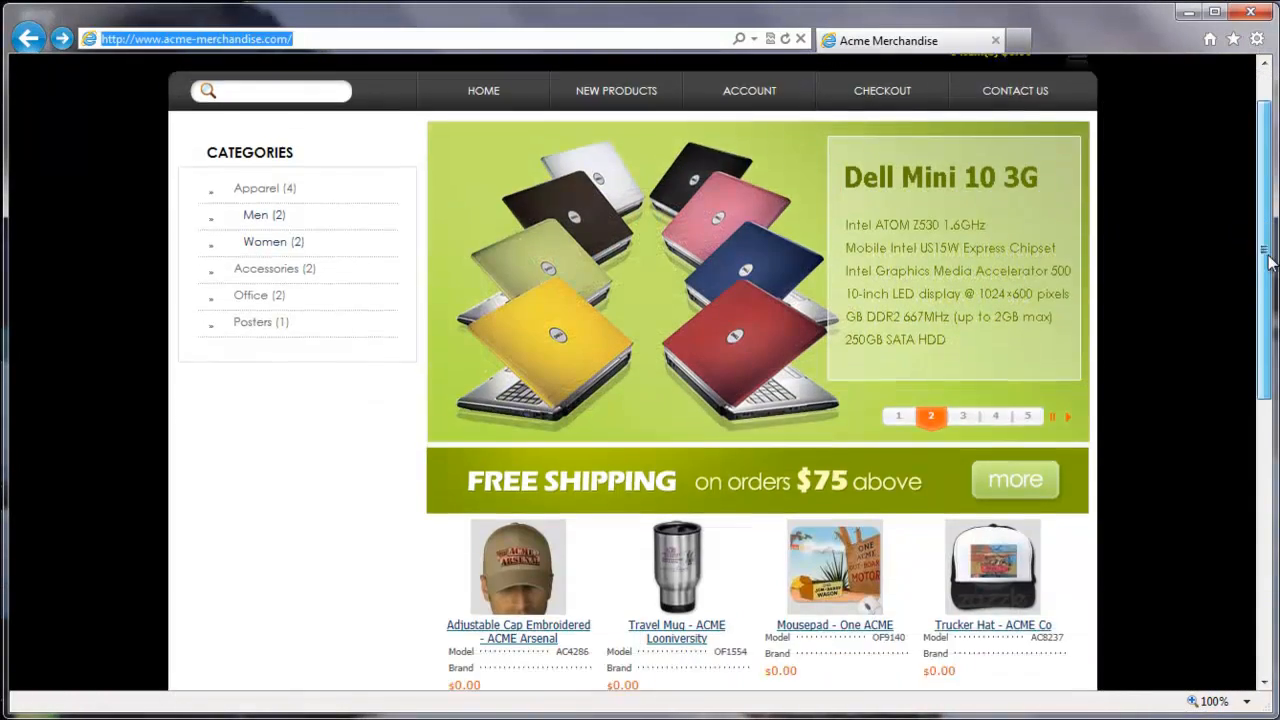
scroll("down", 3)
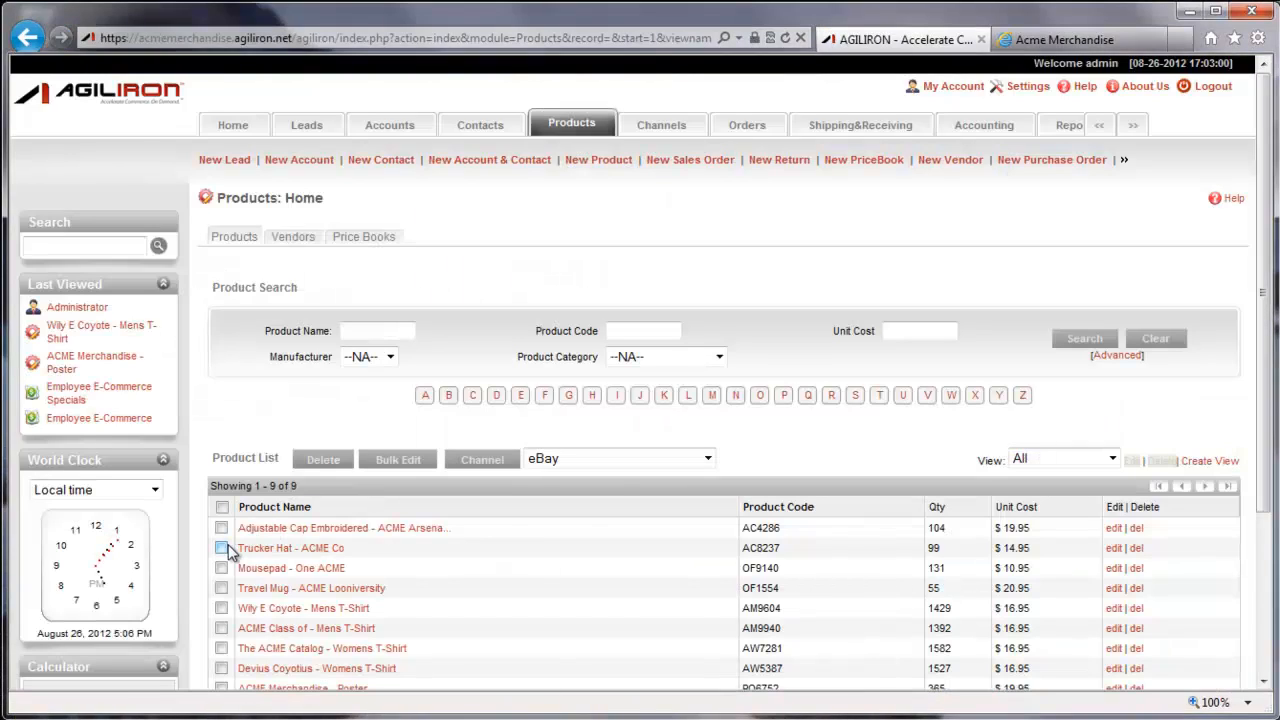
List the Trucker Hat on eBay, then view the Mousepad - One ACME eBay listing
left_click(220, 568)
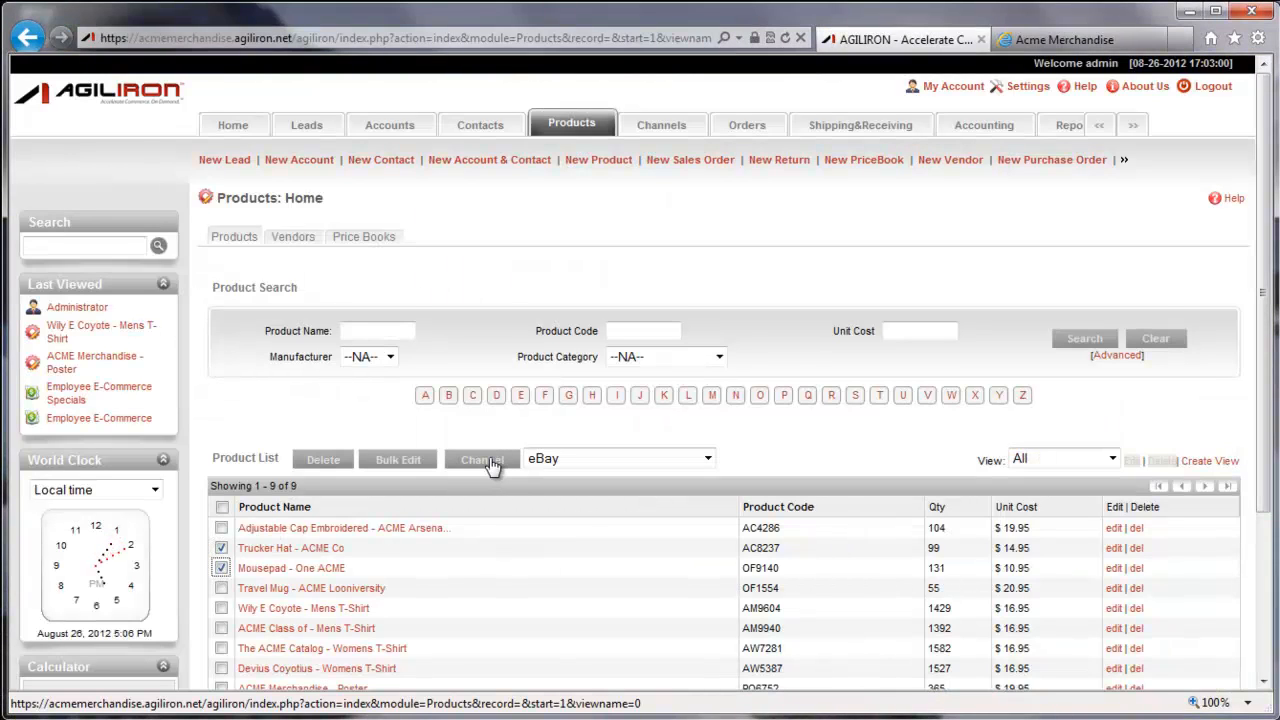
left_click(480, 458)
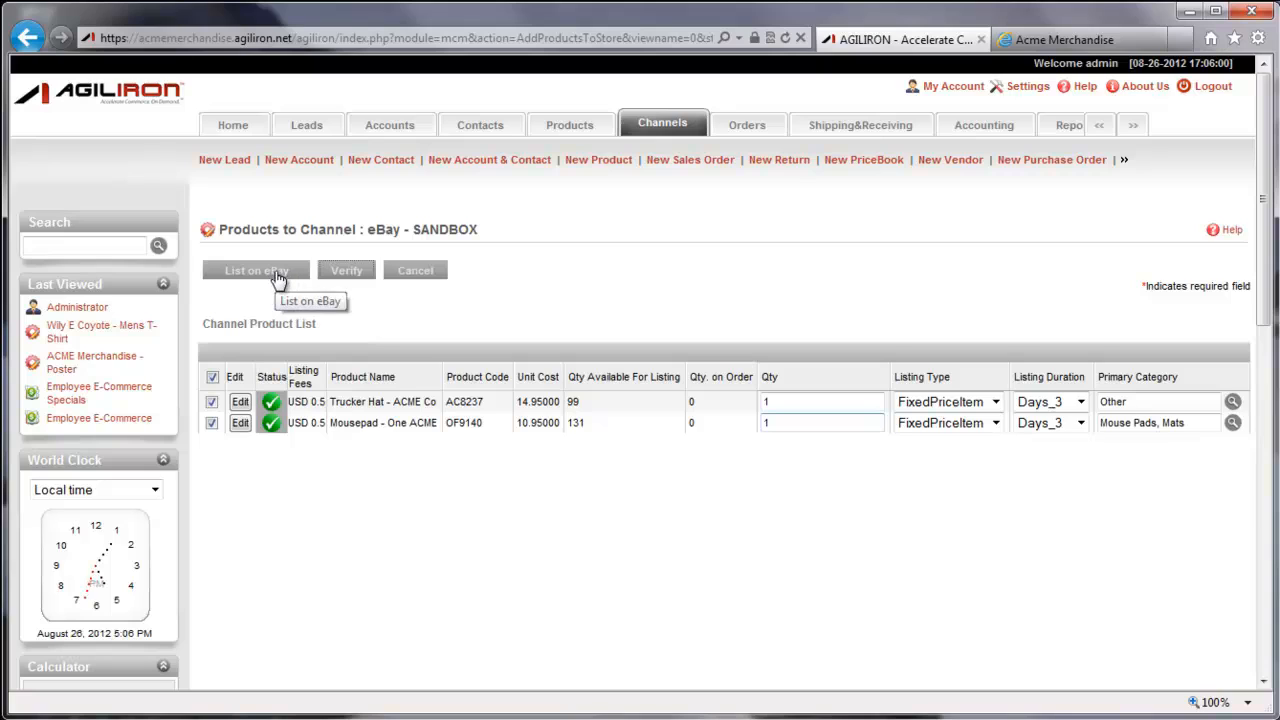
left_click(256, 270)
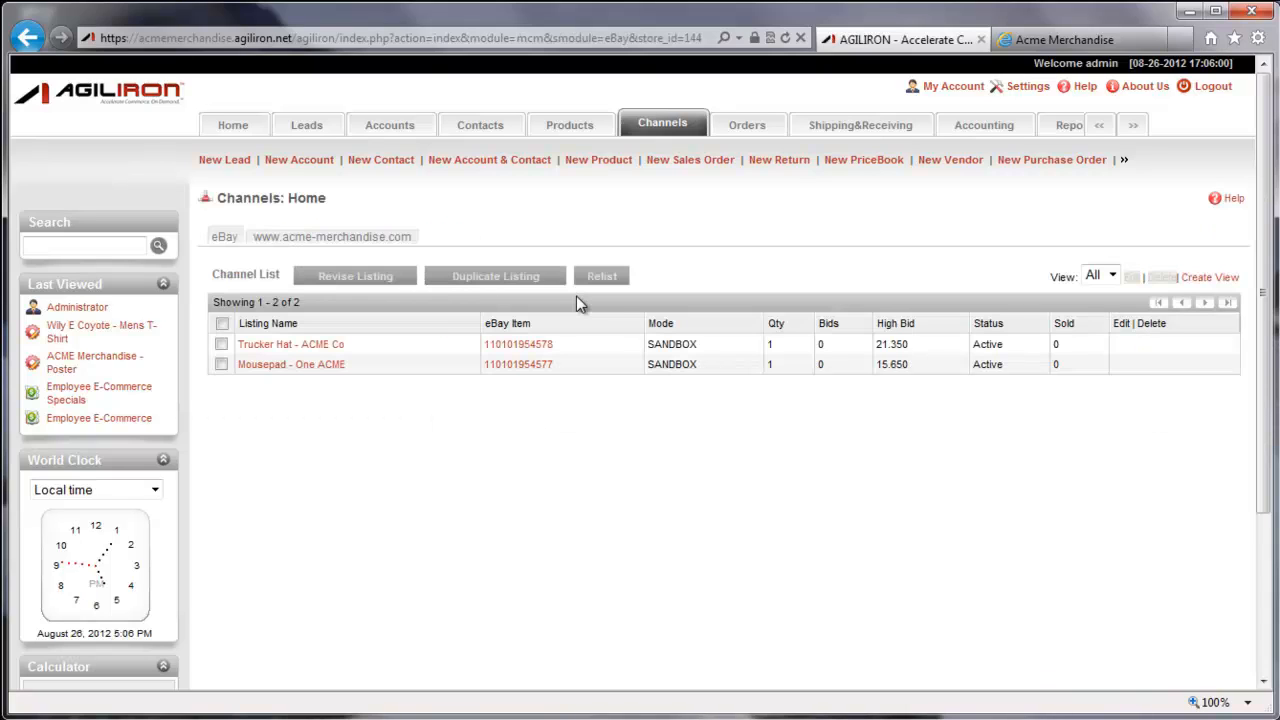
mouse_move(534, 368)
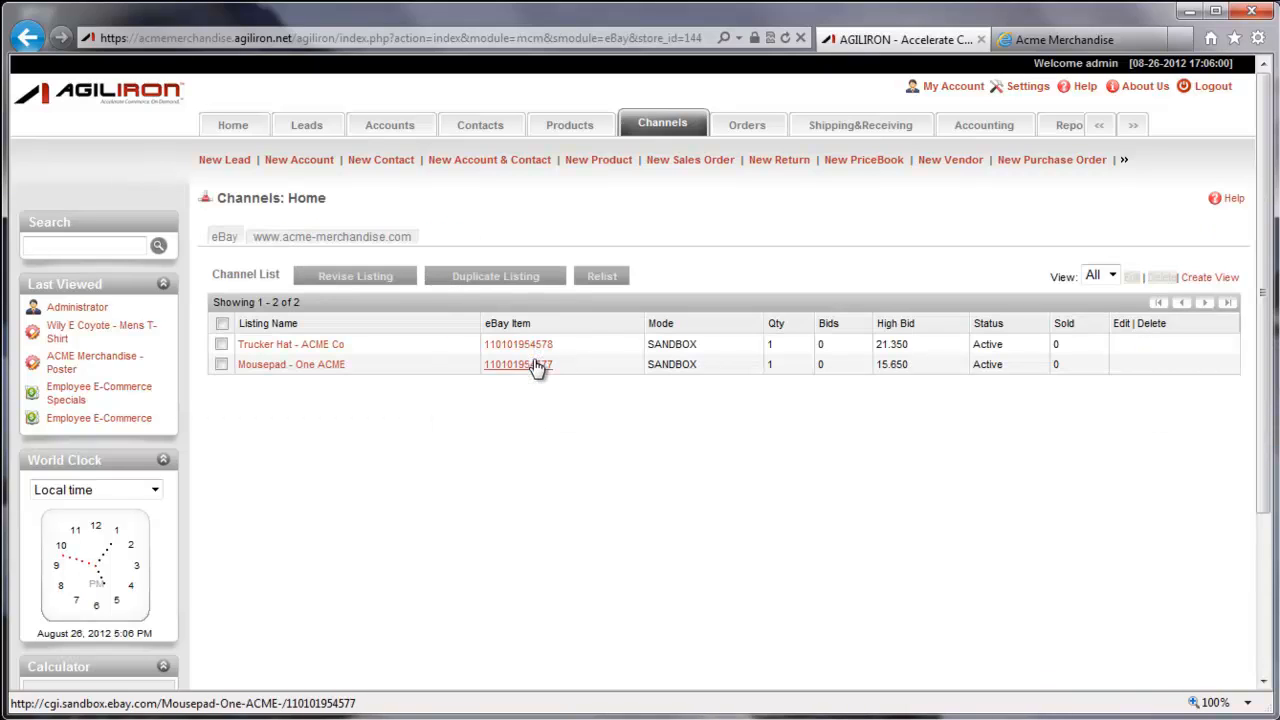
left_click(516, 364)
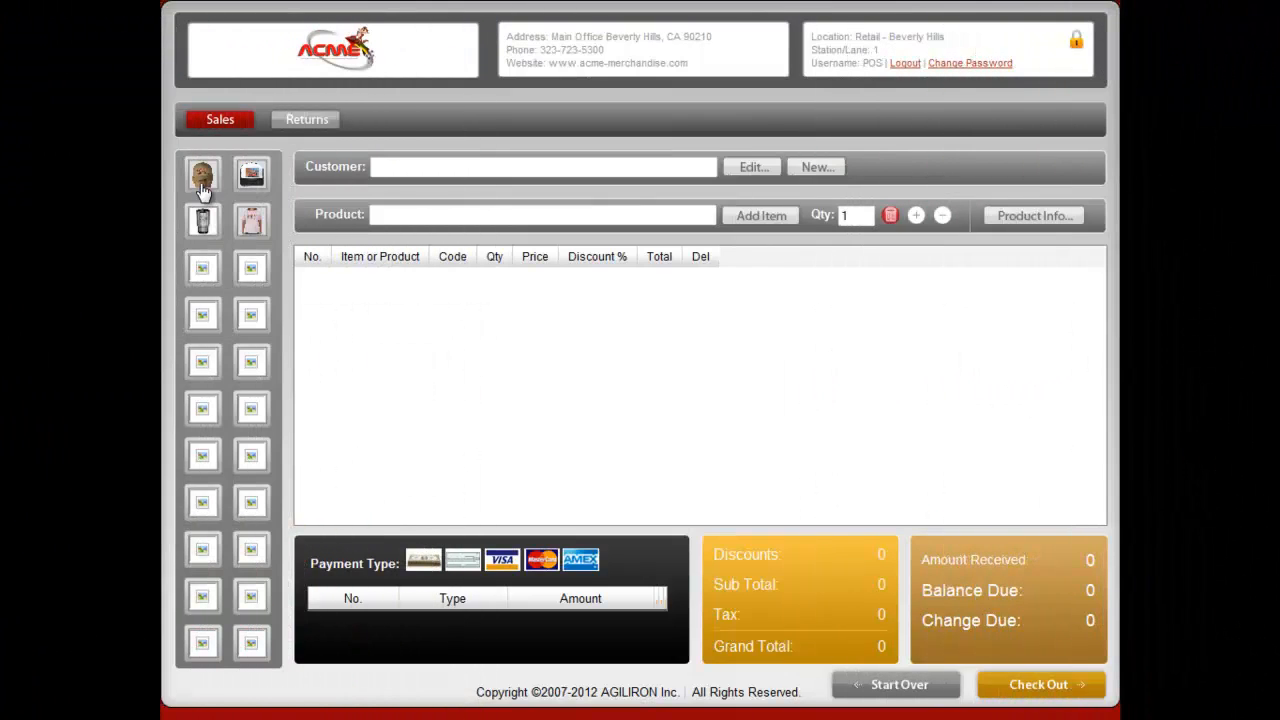
Ring up the ACME Arsenal cap and Looniversity travel mug, pay $66.77 cash and check out
left_click(200, 174)
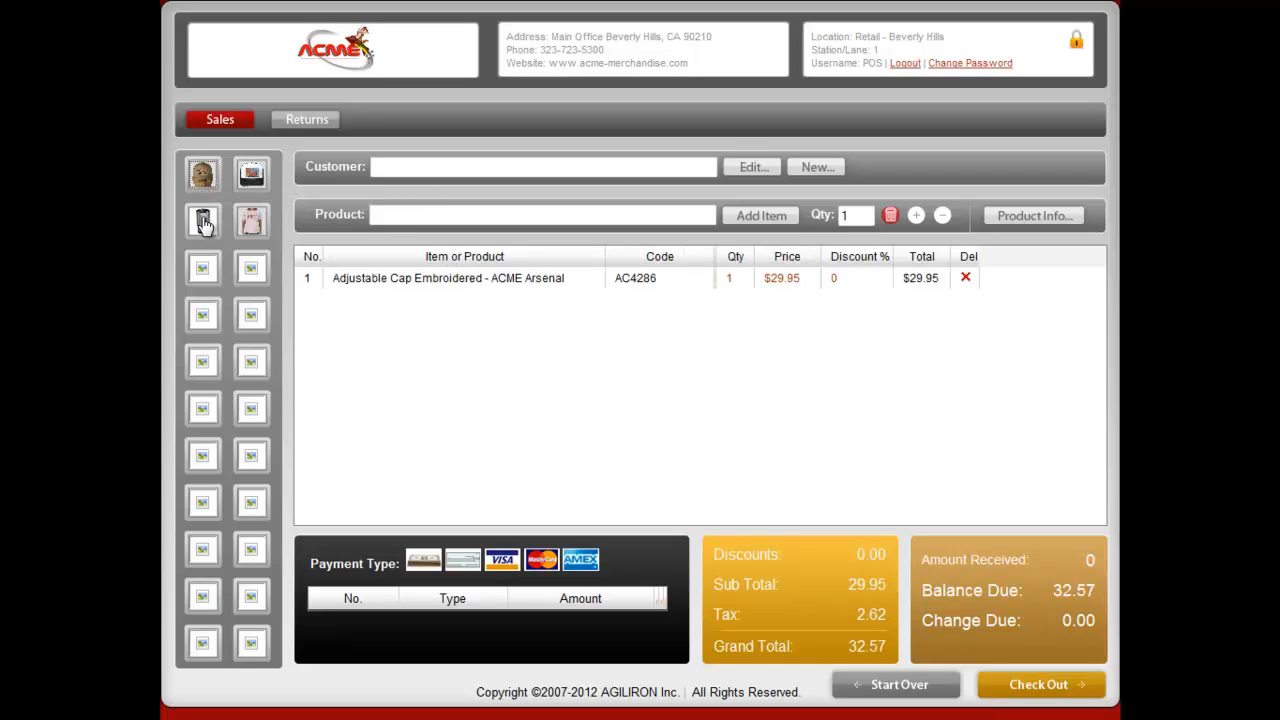
left_click(202, 220)
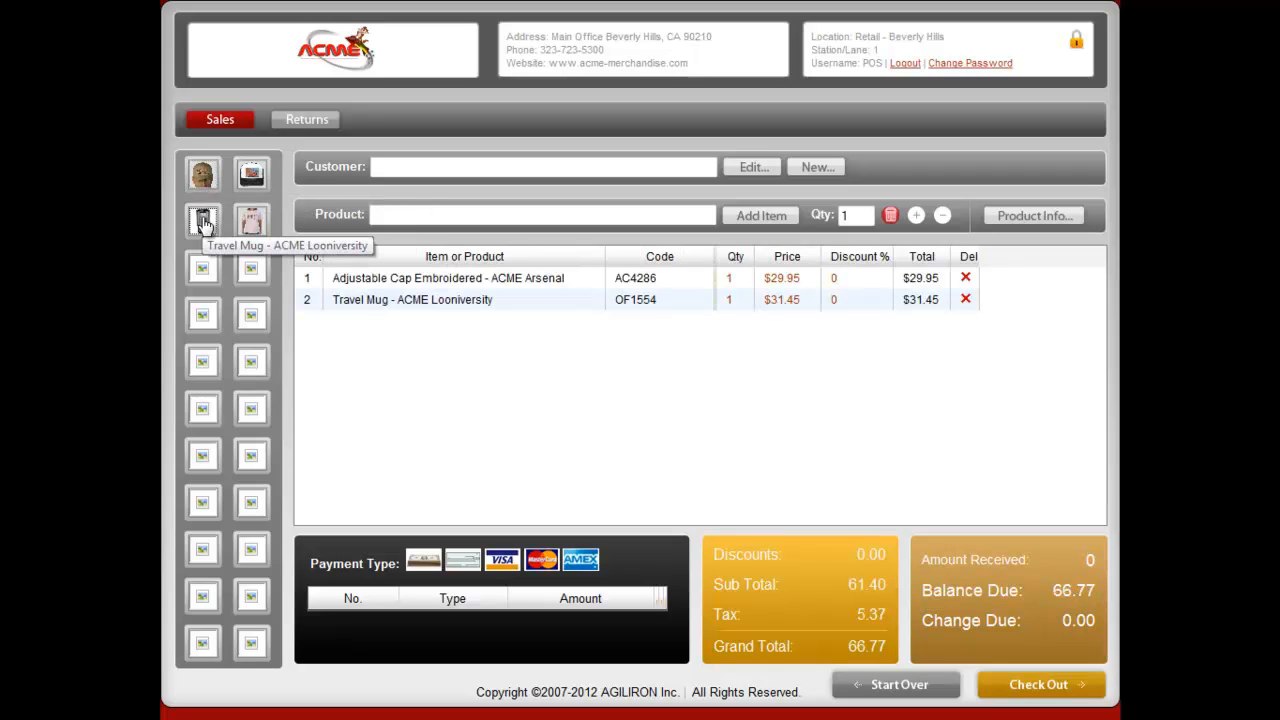
left_click(422, 560)
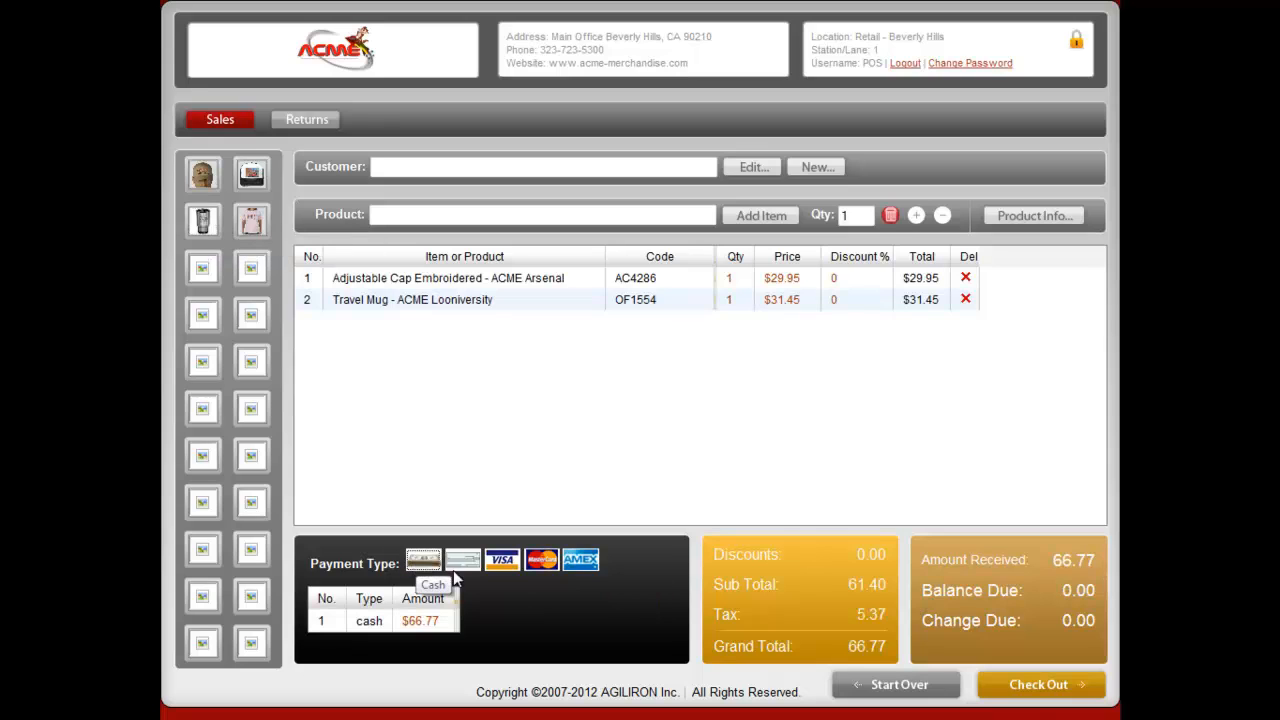
mouse_move(1038, 688)
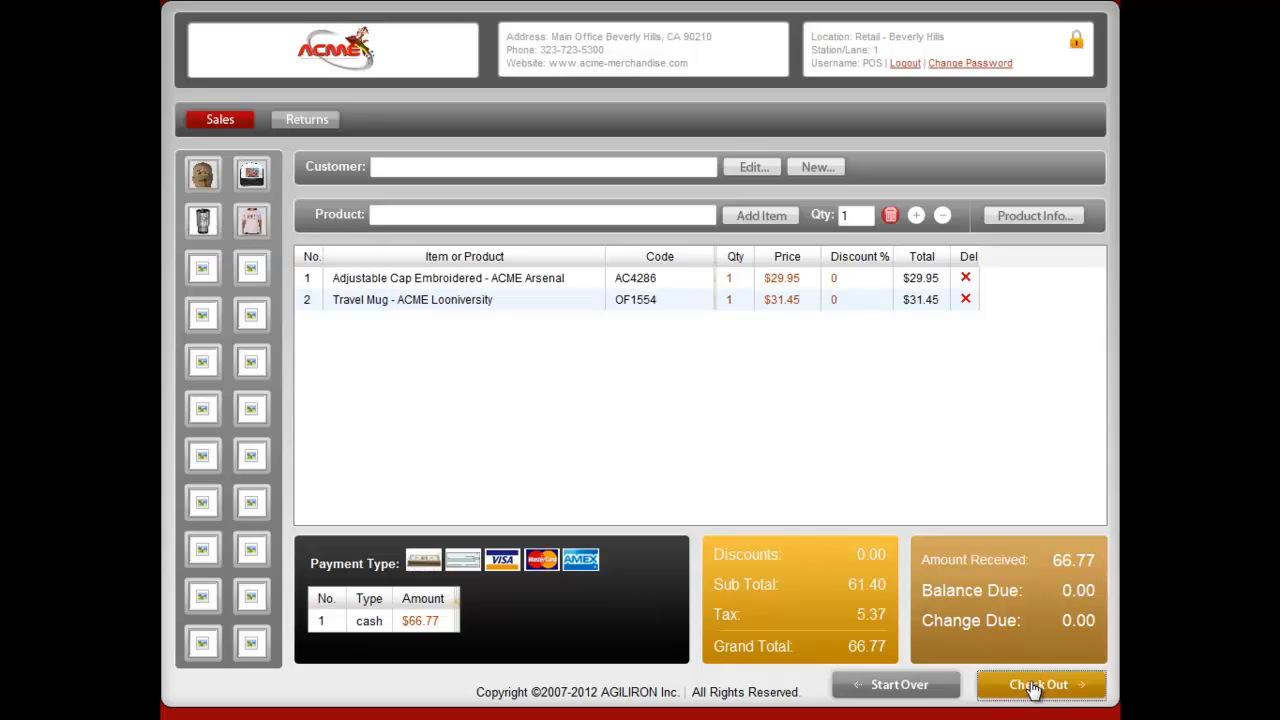
left_click(1040, 684)
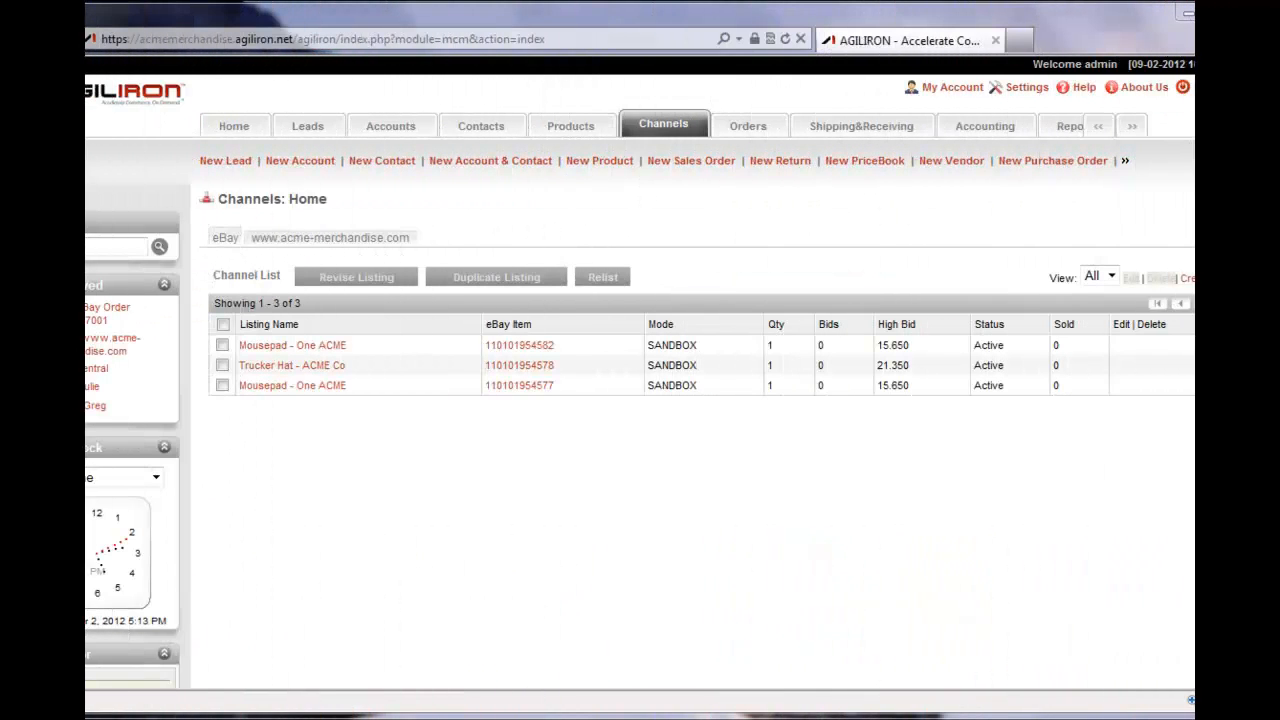
From Orders, review the Adams web order: two items, Visa payment, $63.24 grand total
left_click(748, 124)
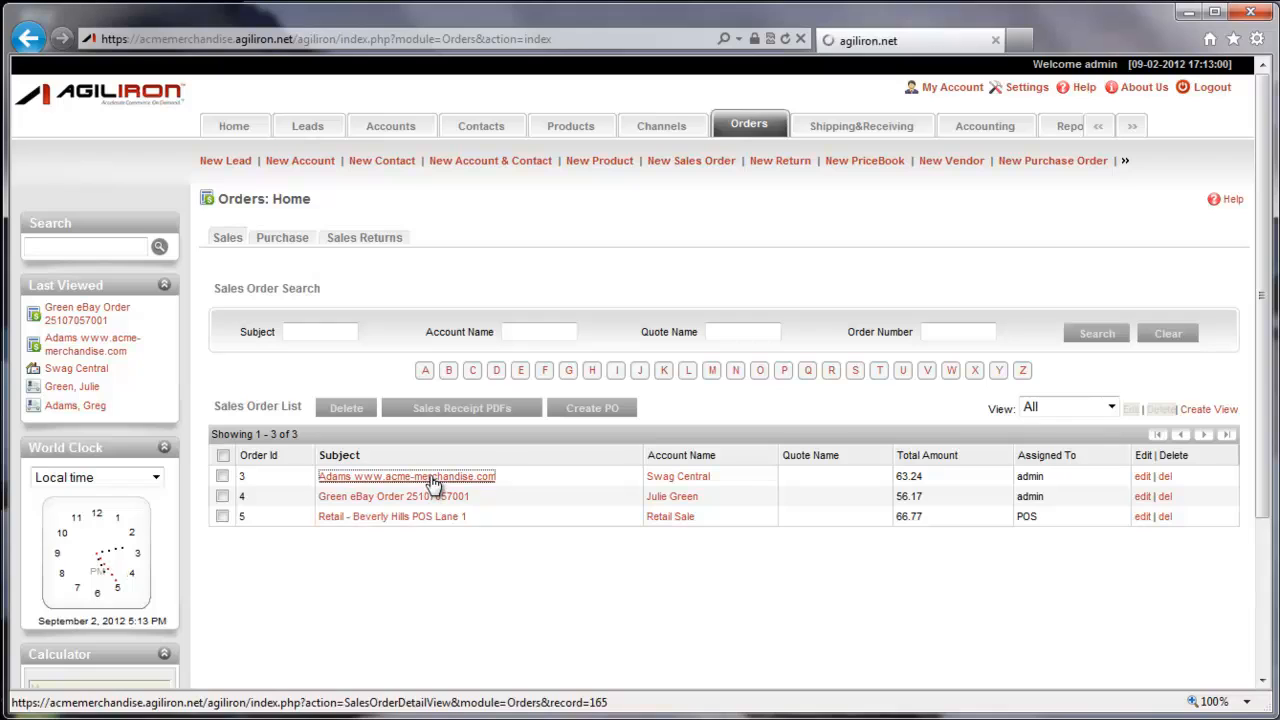
left_click(406, 476)
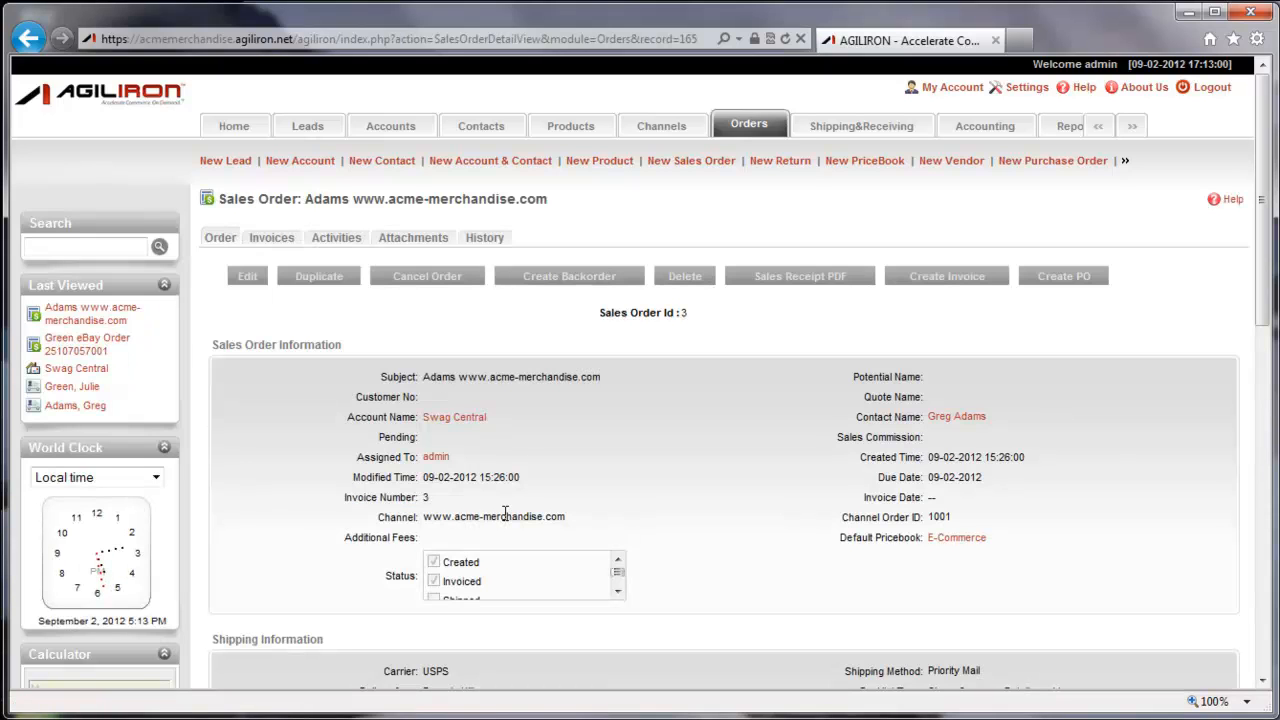
scroll("down", 3)
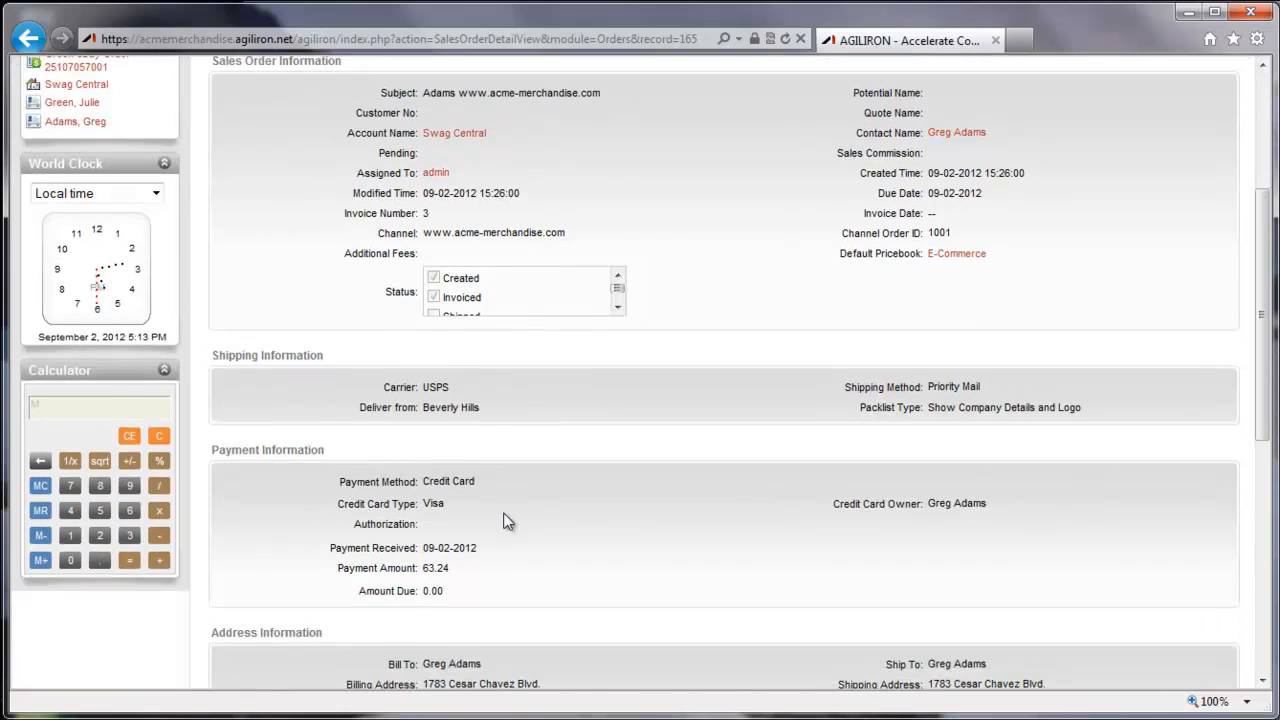
scroll("down", 3)
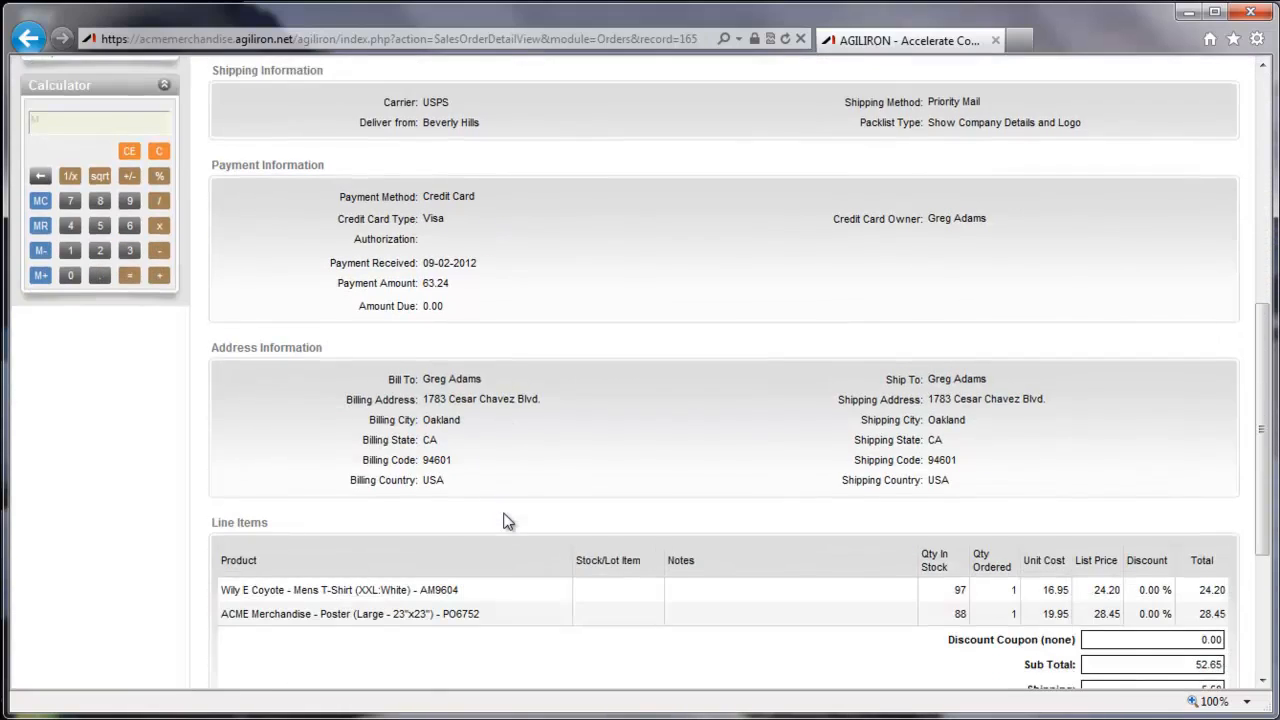
scroll("down", 3)
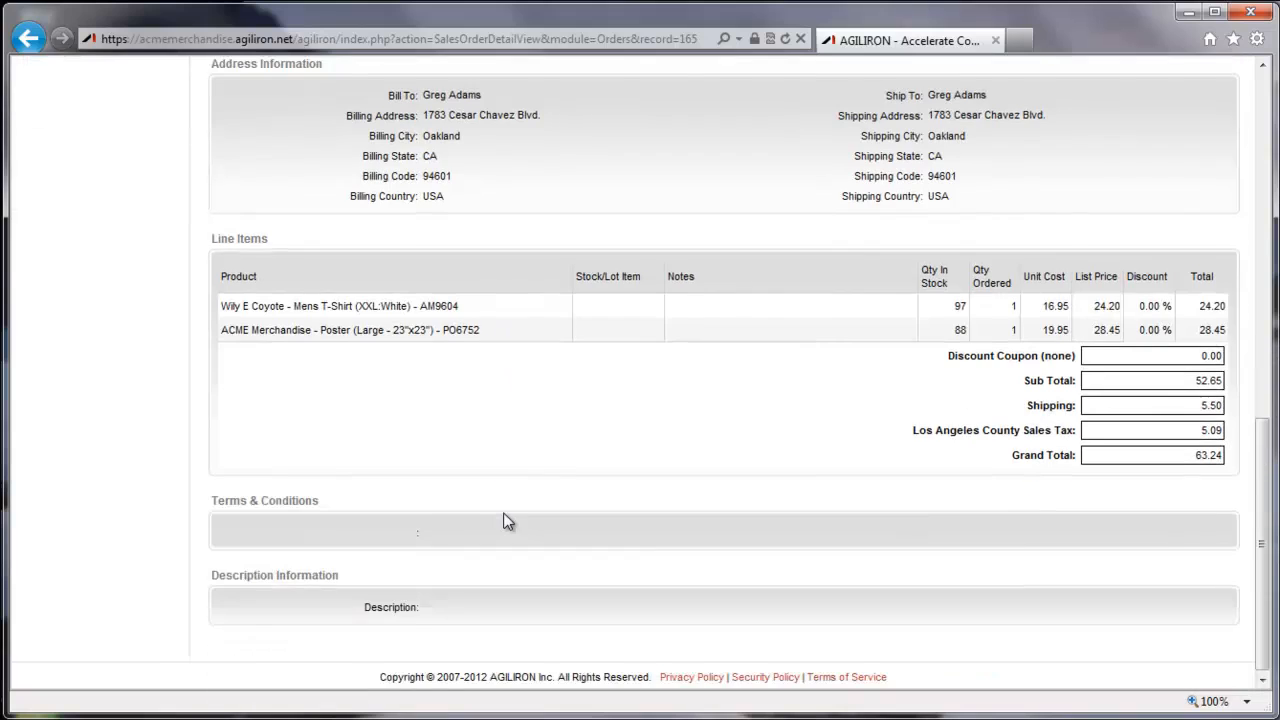
scroll("up", 3)
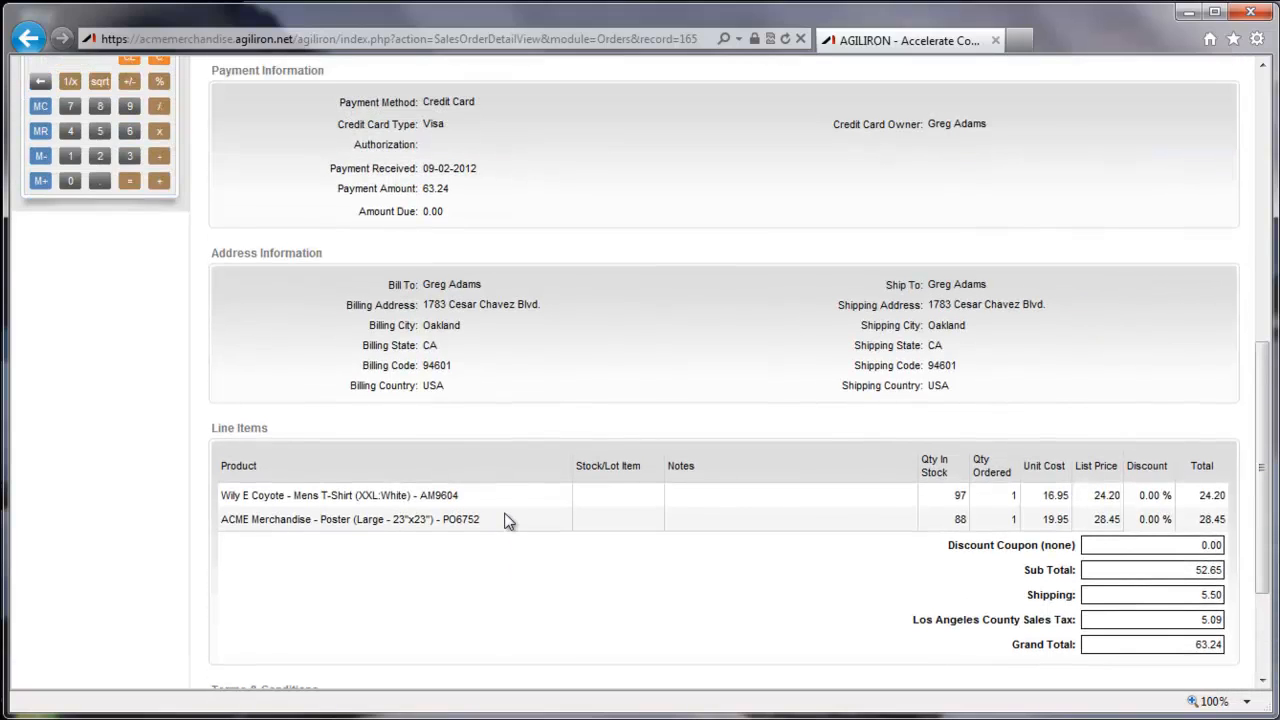
scroll("up", 3)
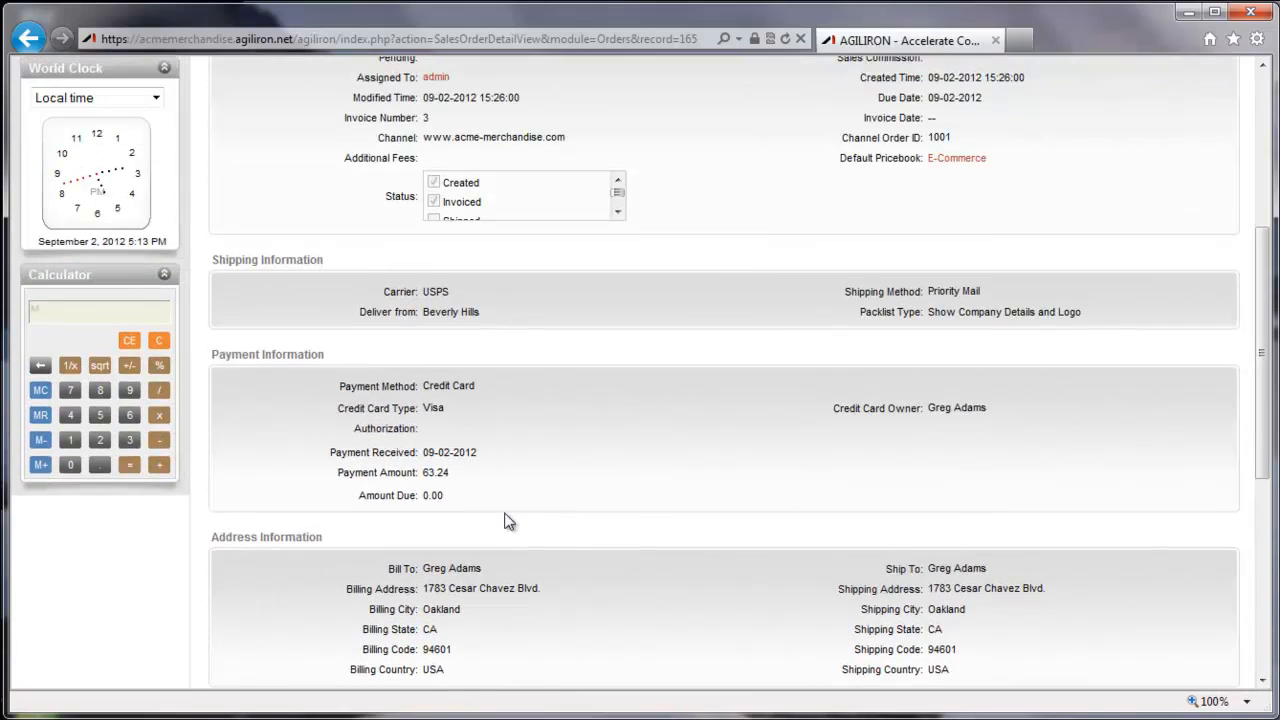
scroll("up", 3)
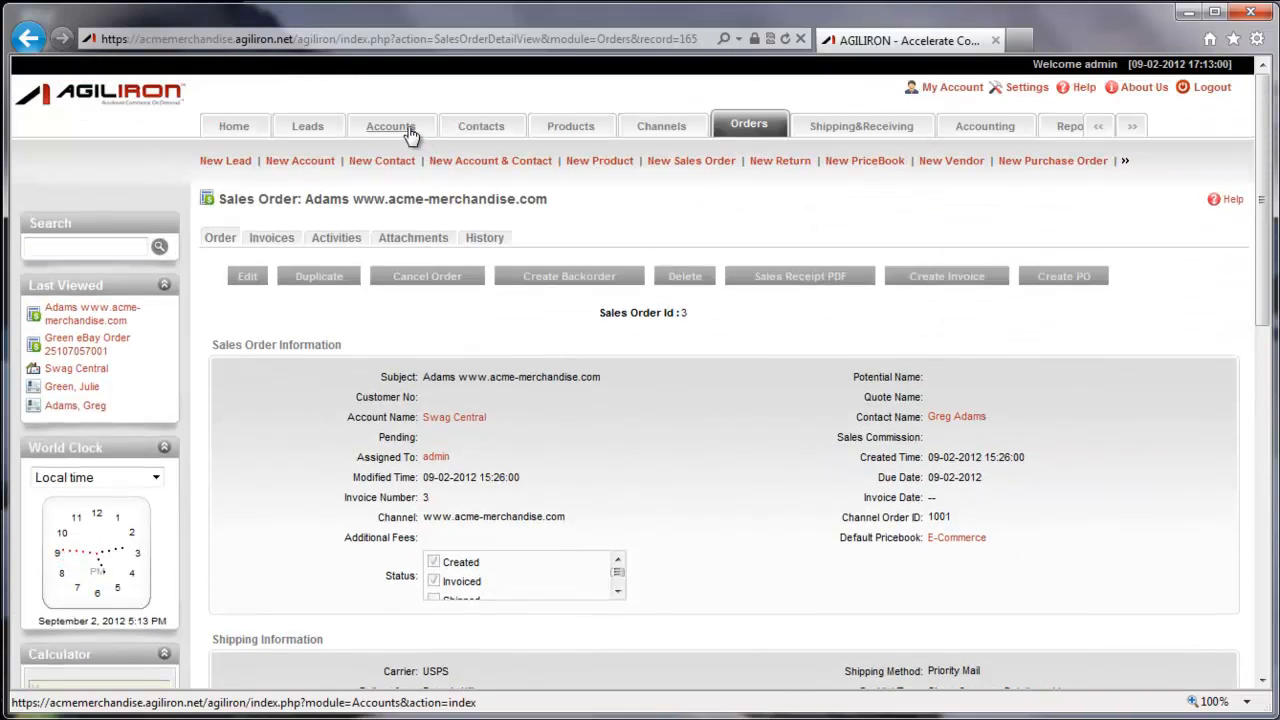
From Accounts, view Swag Central's sales orders listing the $63.24 Adams web order
left_click(392, 124)
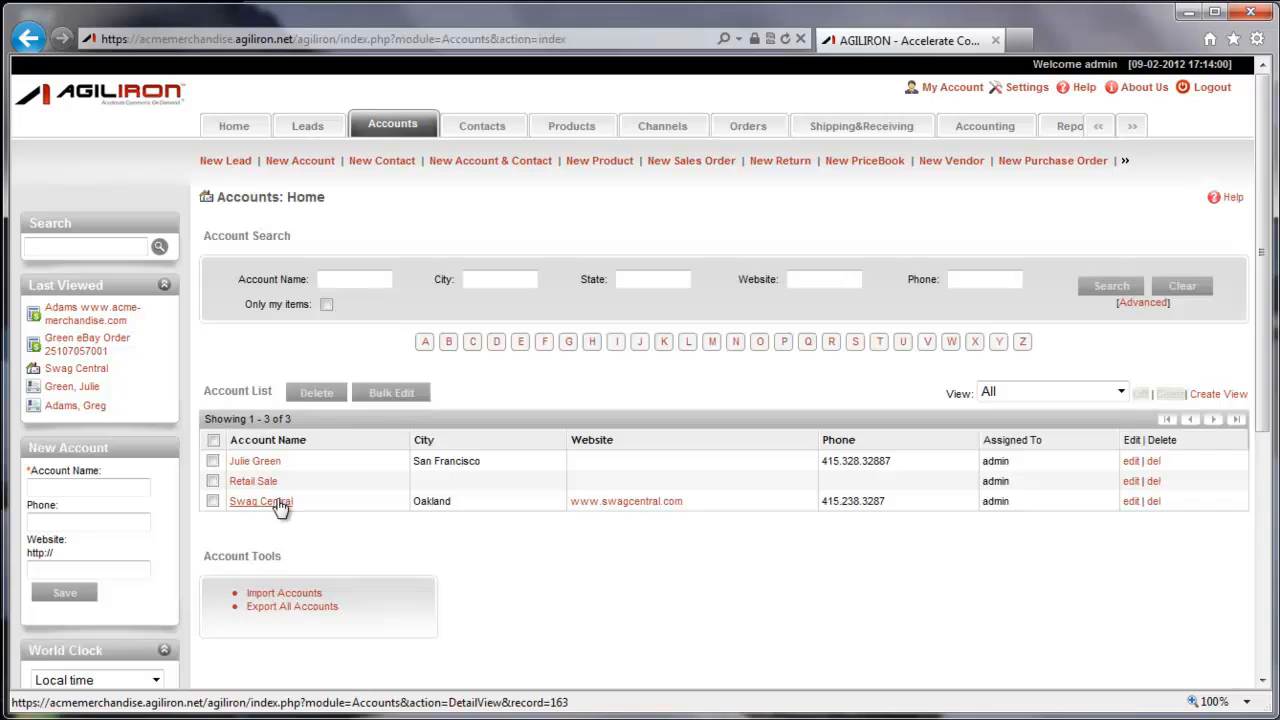
left_click(260, 502)
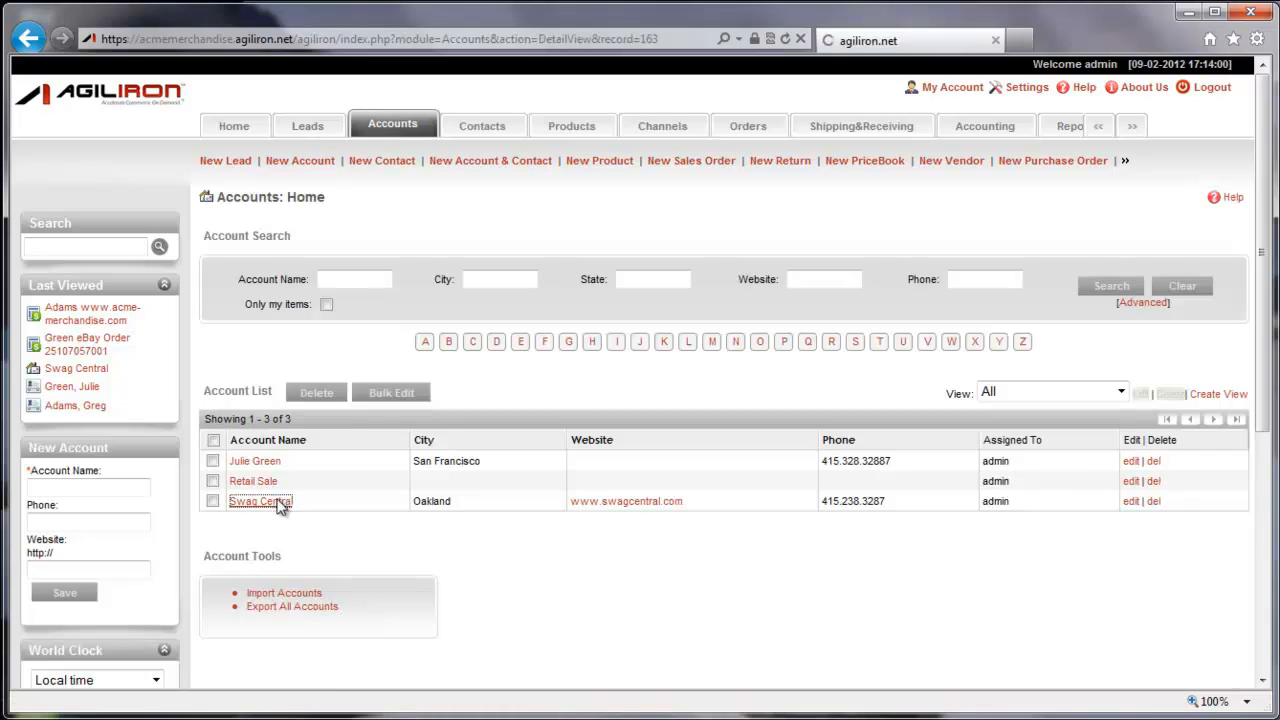
left_click(258, 502)
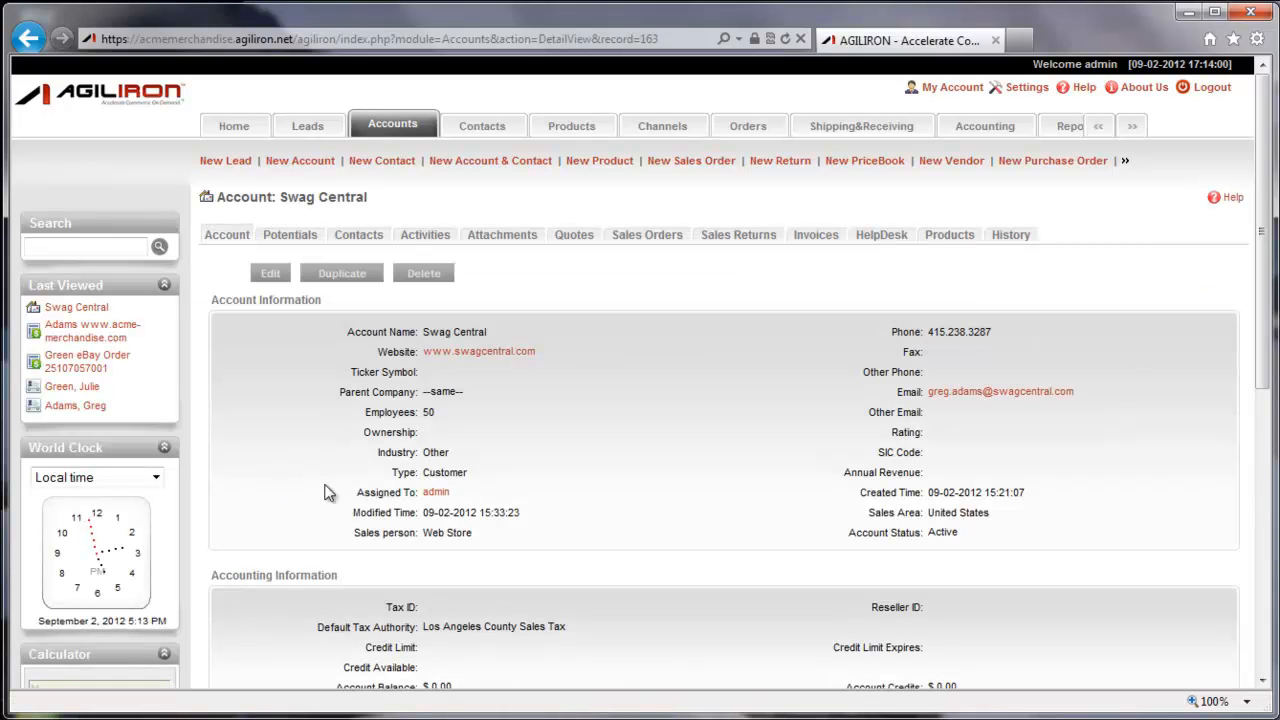
mouse_move(646, 240)
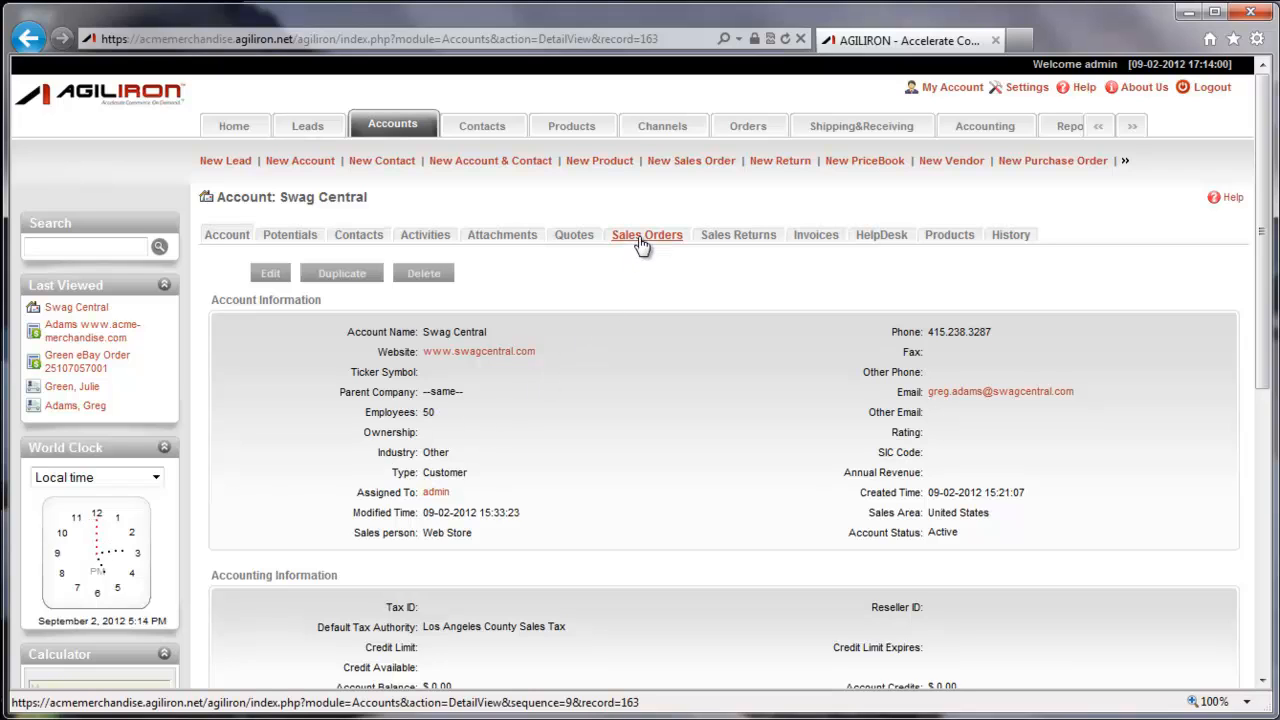
left_click(646, 234)
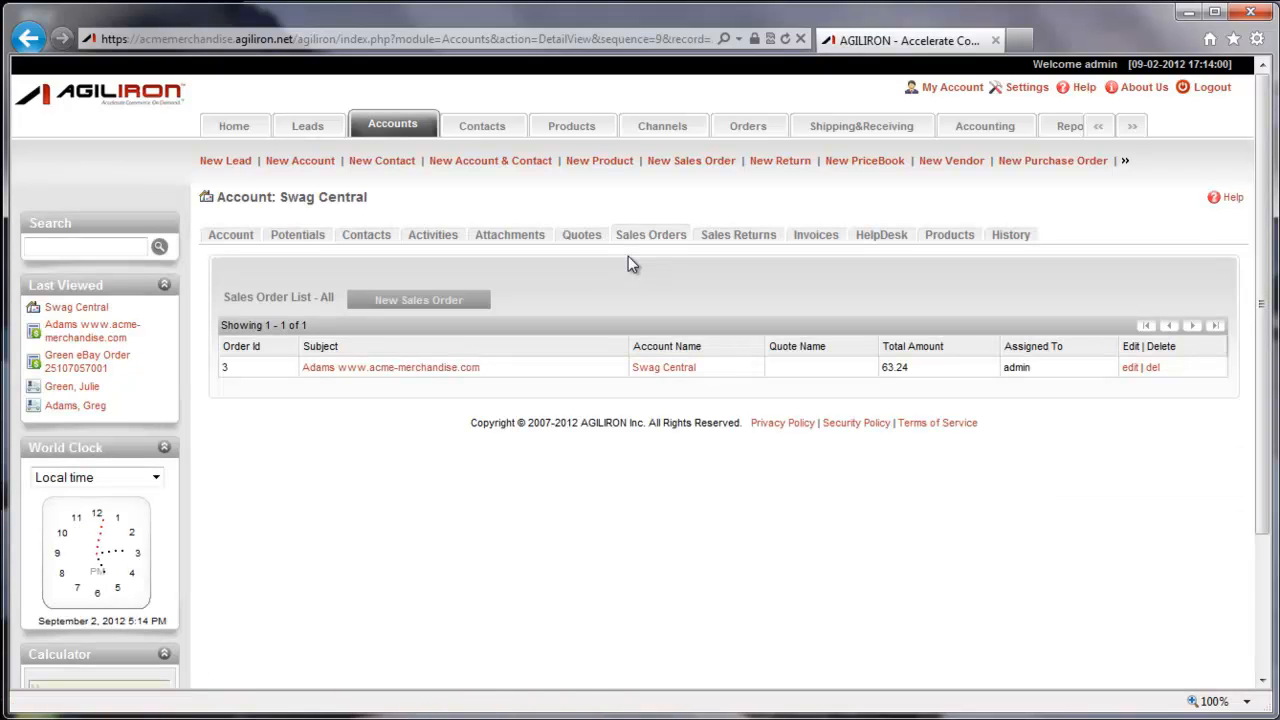